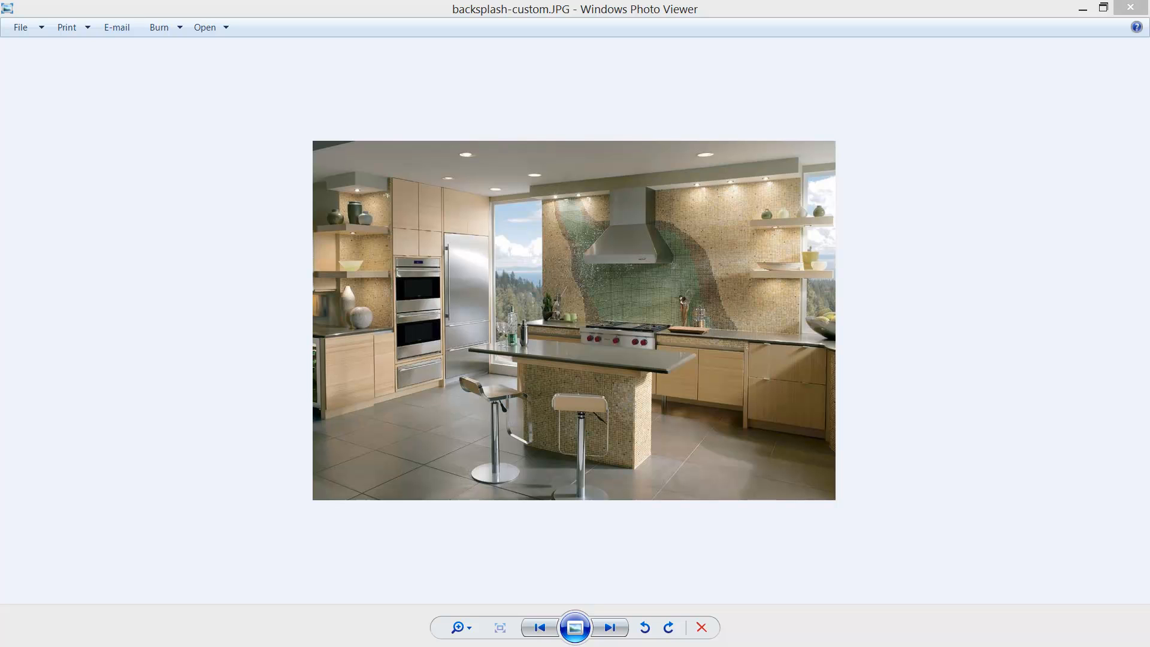
pyautogui.moveTo(1106, 318)
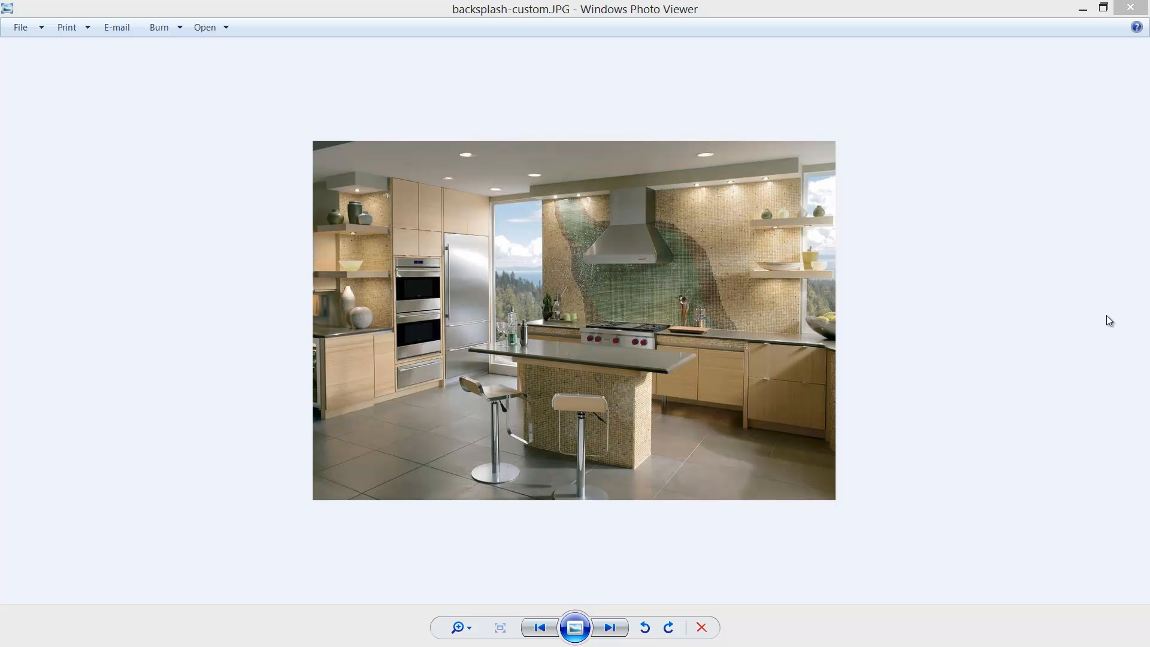
# Step: Switch from the floor plan to the Main Elevation wall view and start a custom backsplash
pyautogui.click(610, 628)
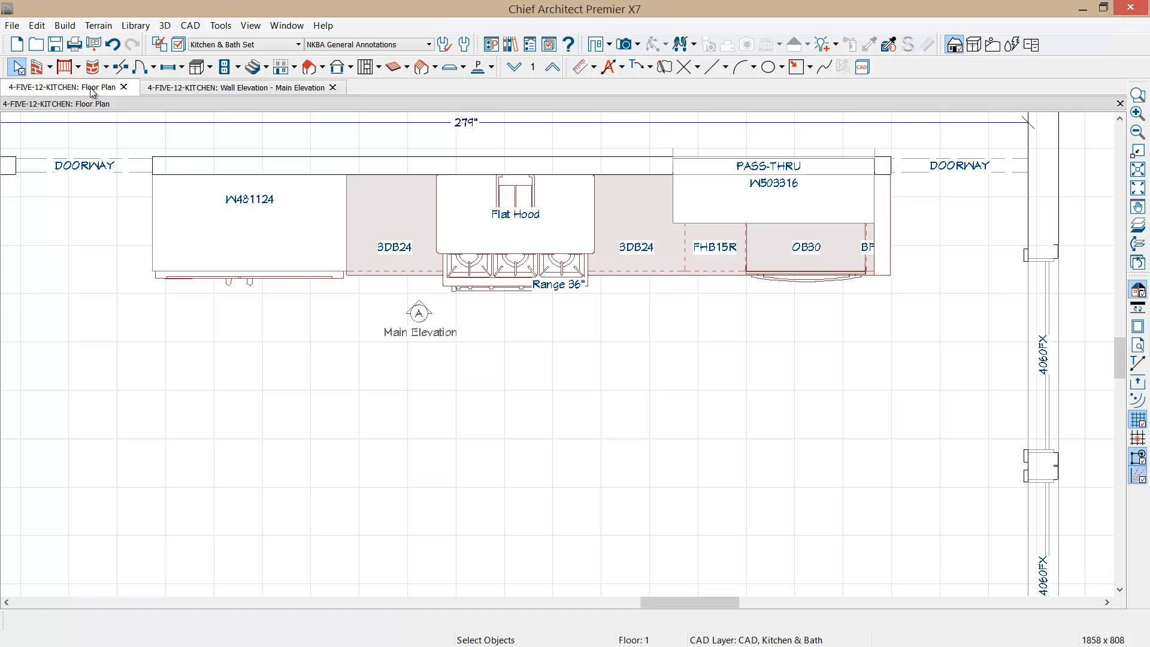
pyautogui.moveTo(101, 79)
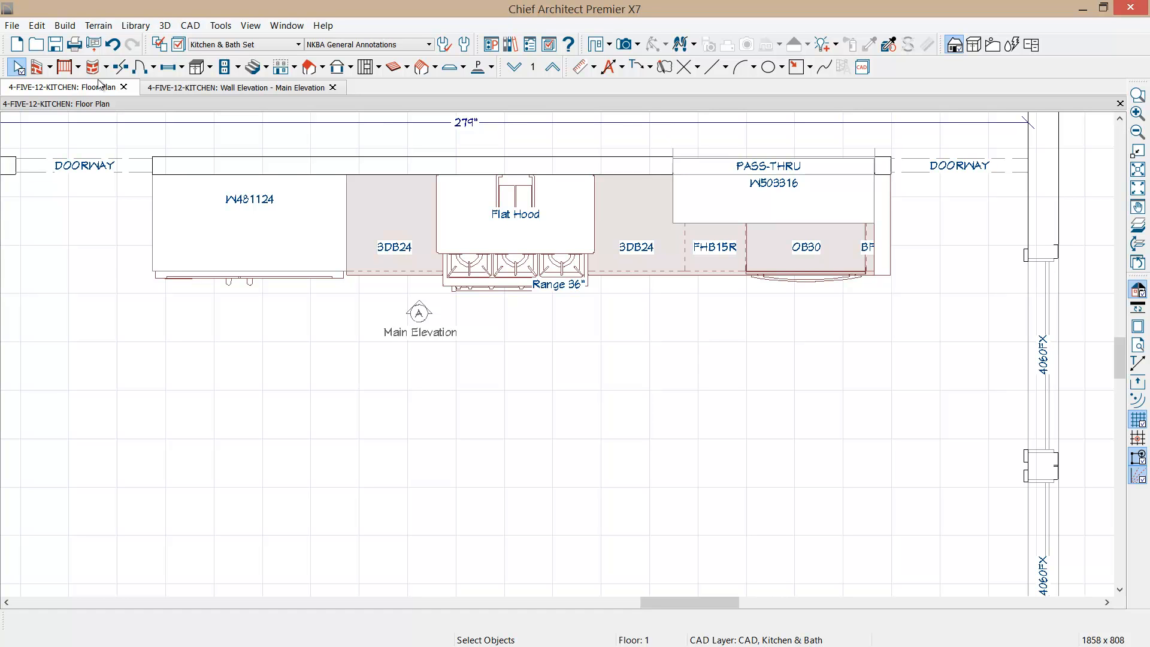
pyautogui.moveTo(415, 333)
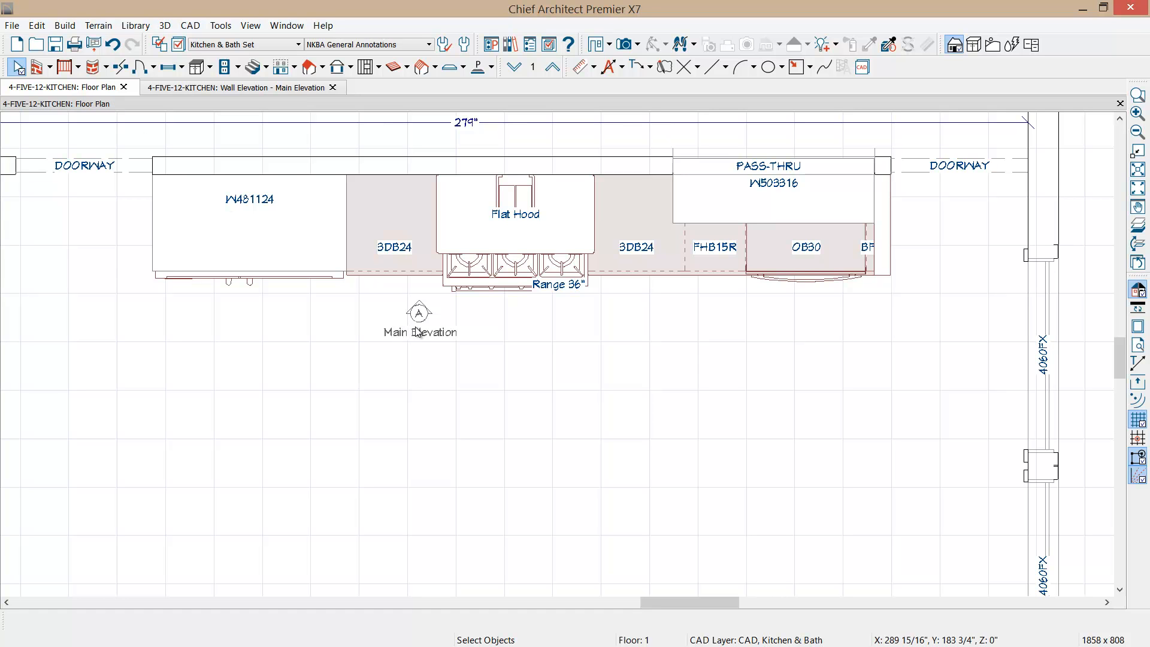
pyautogui.moveTo(423, 324)
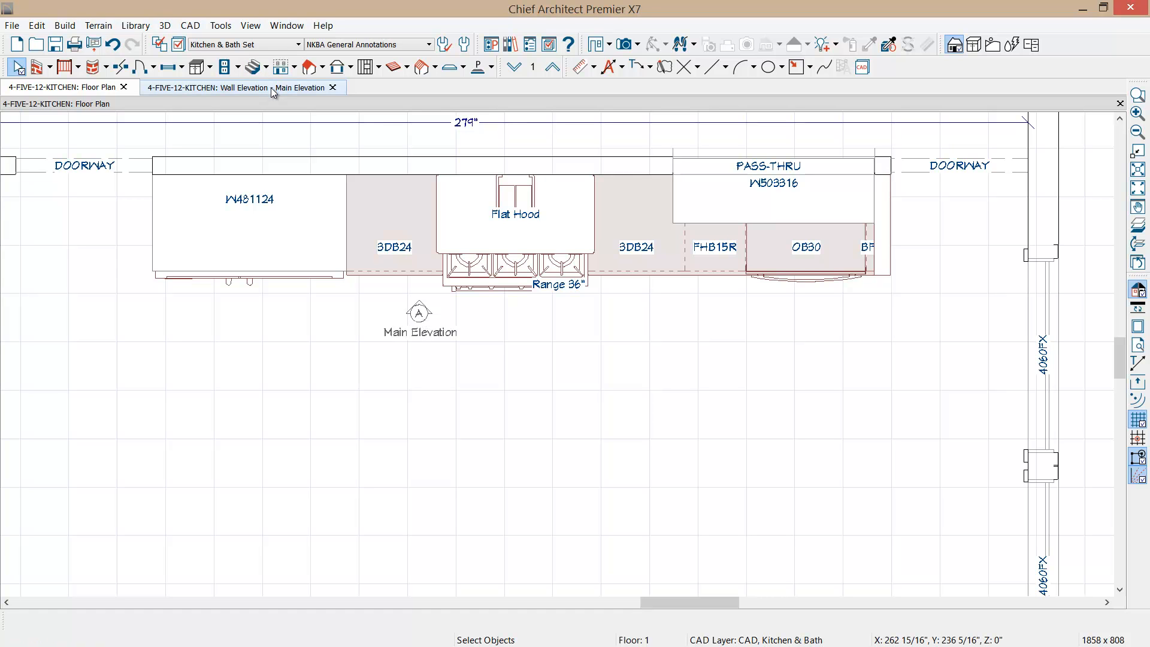
pyautogui.click(242, 87)
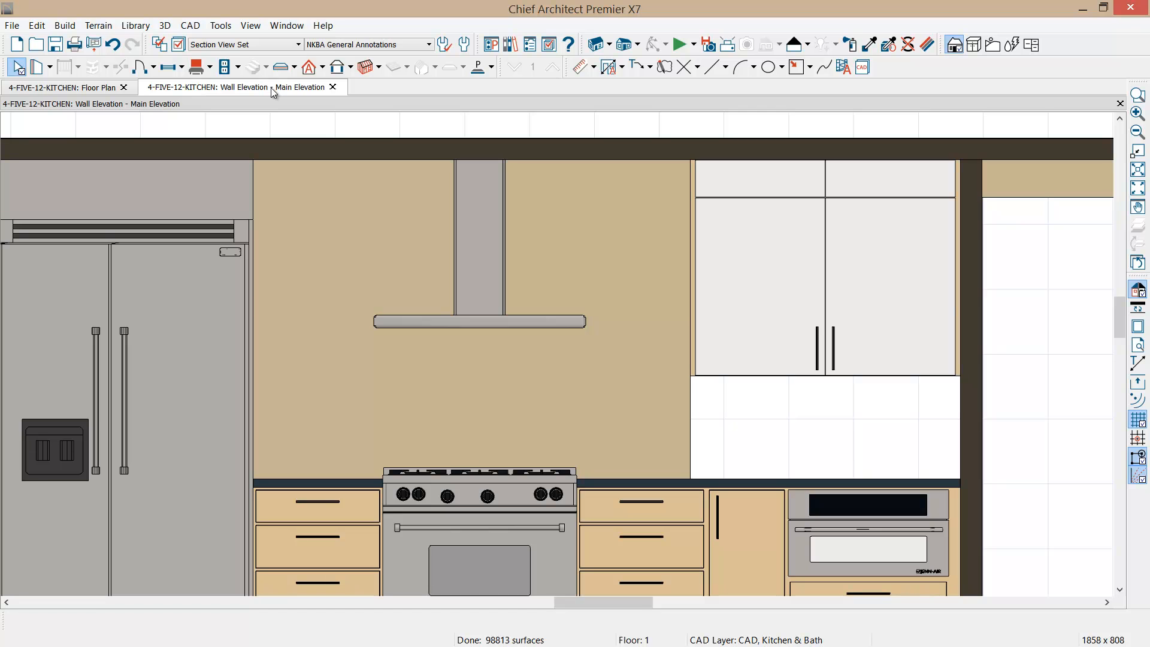
pyautogui.click(196, 66)
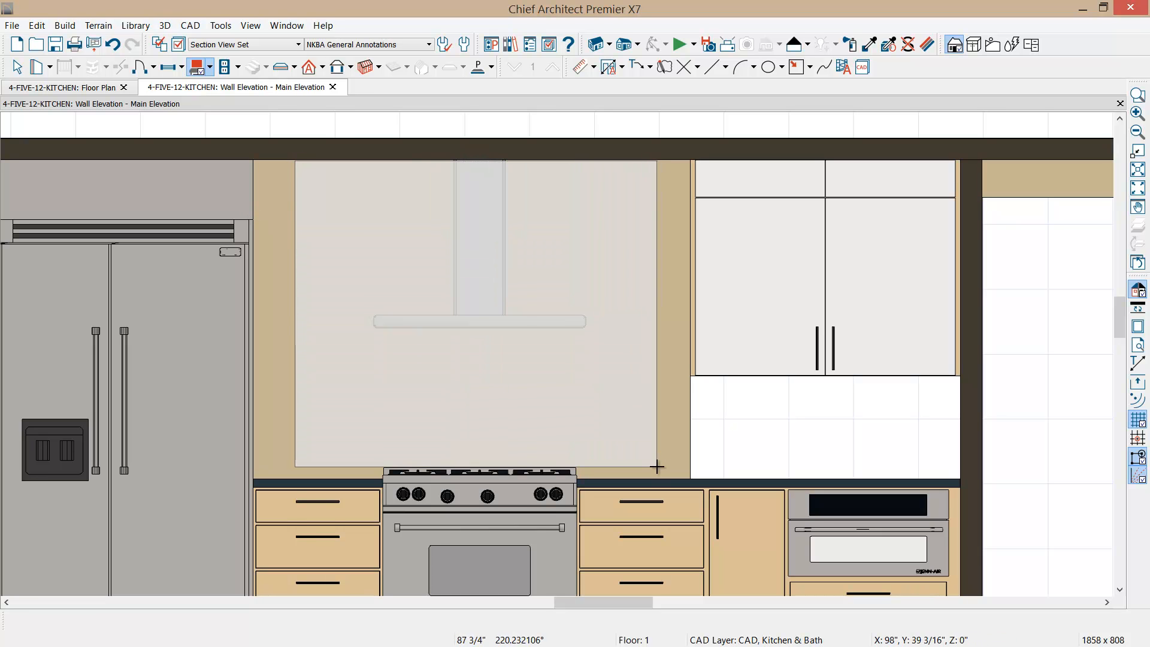
# Step: Draw a backsplash rectangle behind the hood, stretching it to the cabinets and countertop
pyautogui.click(472, 315)
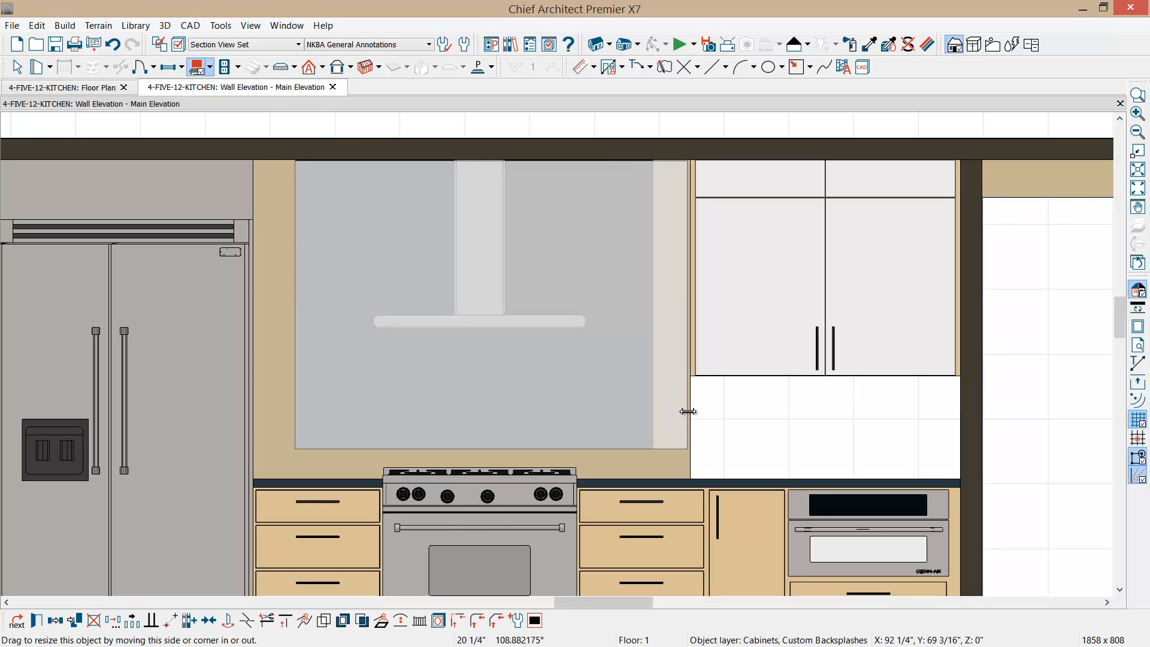
pyautogui.click(492, 304)
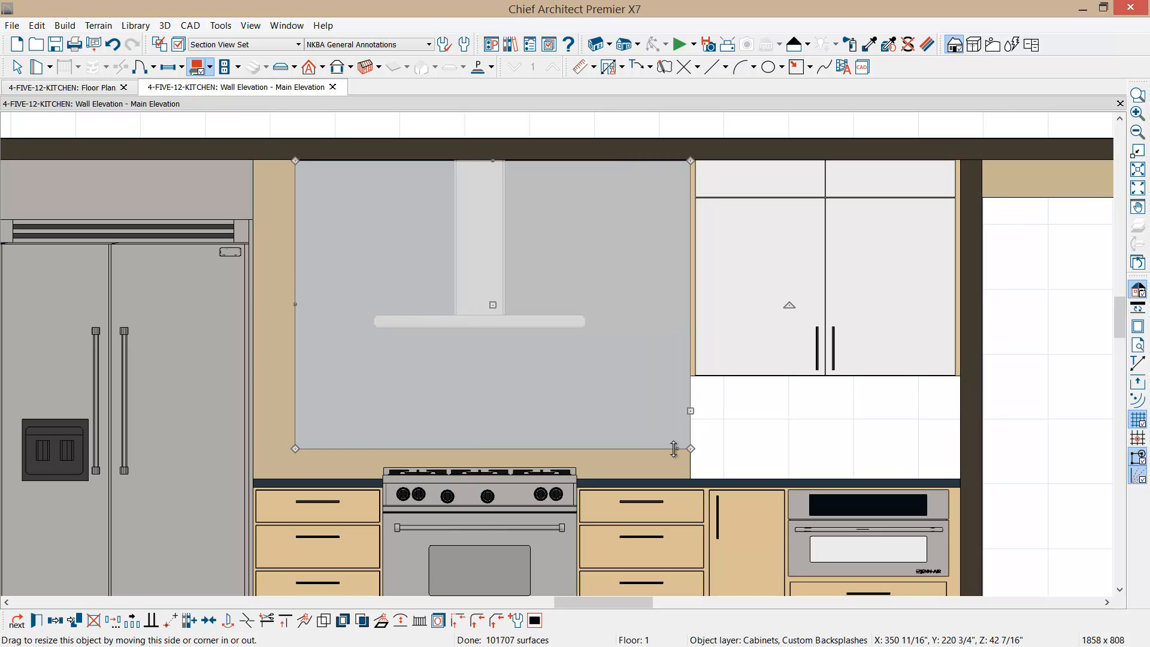
pyautogui.moveTo(673, 448); pyautogui.dragTo(674, 478)
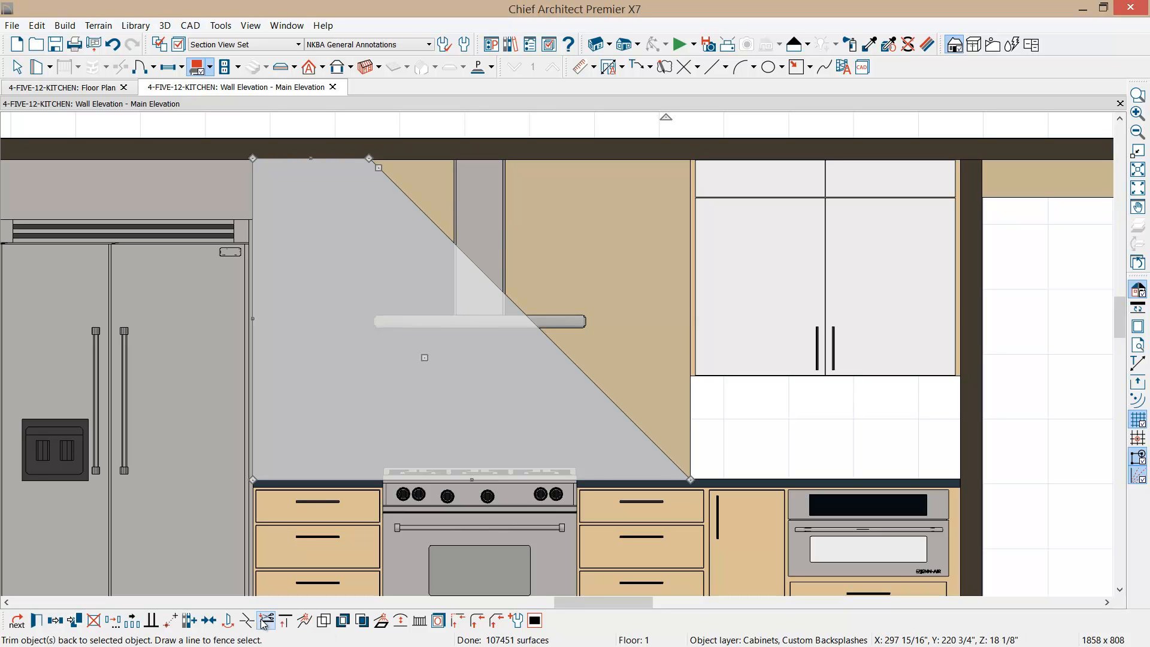
pyautogui.moveTo(248, 621)
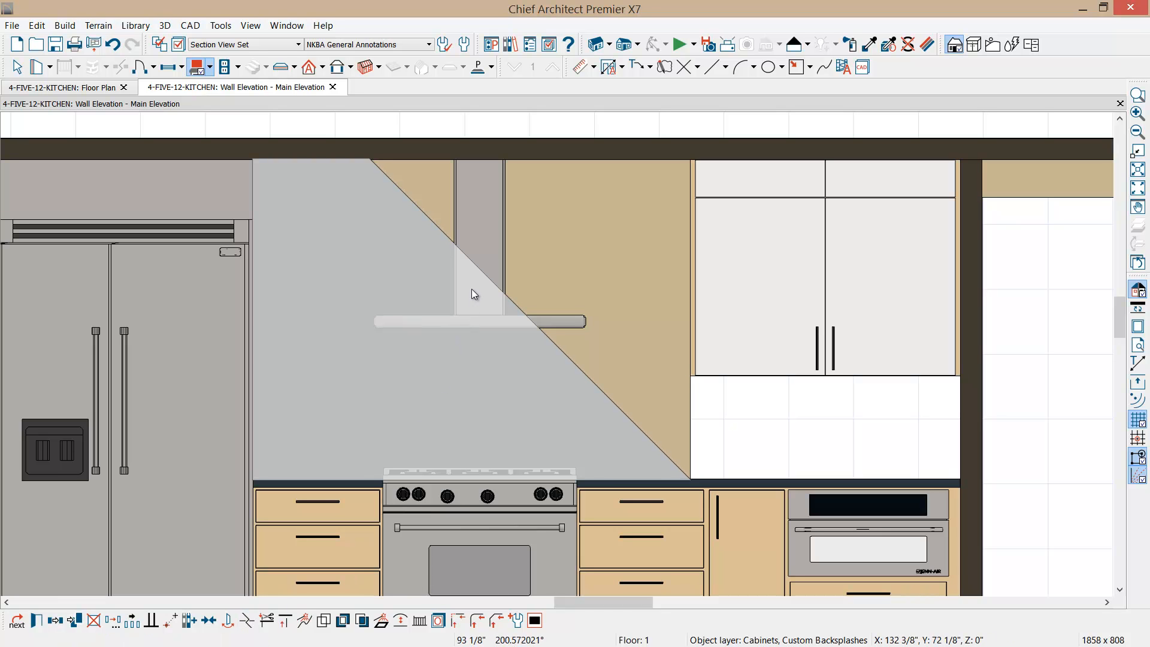
pyautogui.moveTo(627, 419)
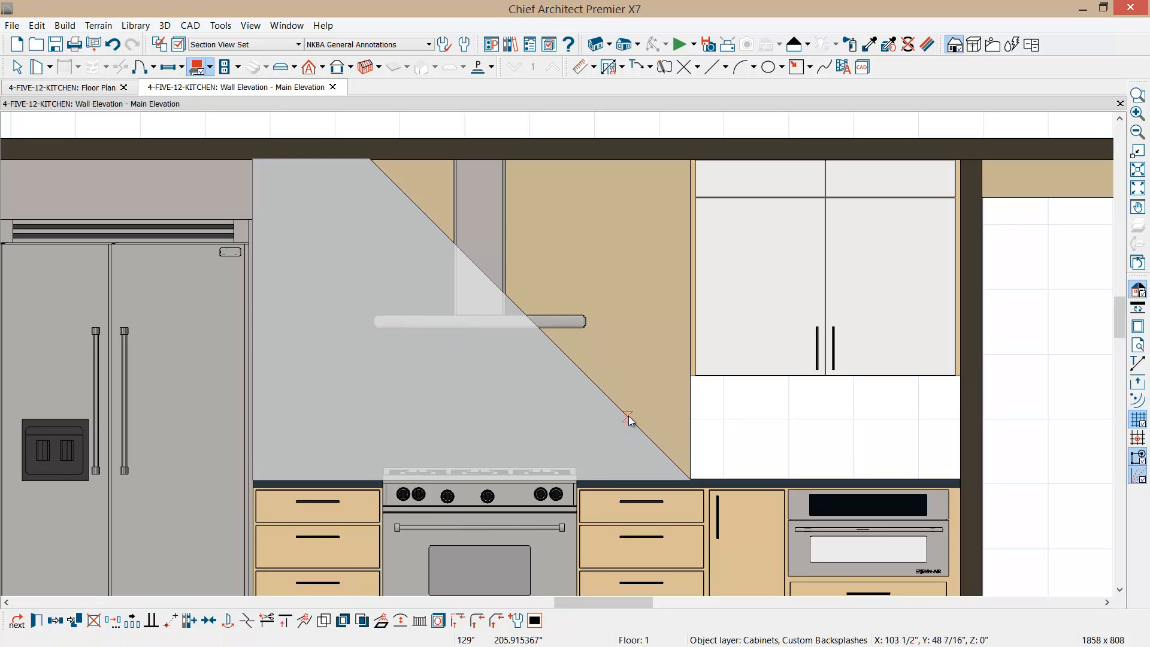
# Step: Add two break points along the backsplash's diagonal edge
pyautogui.click(628, 417)
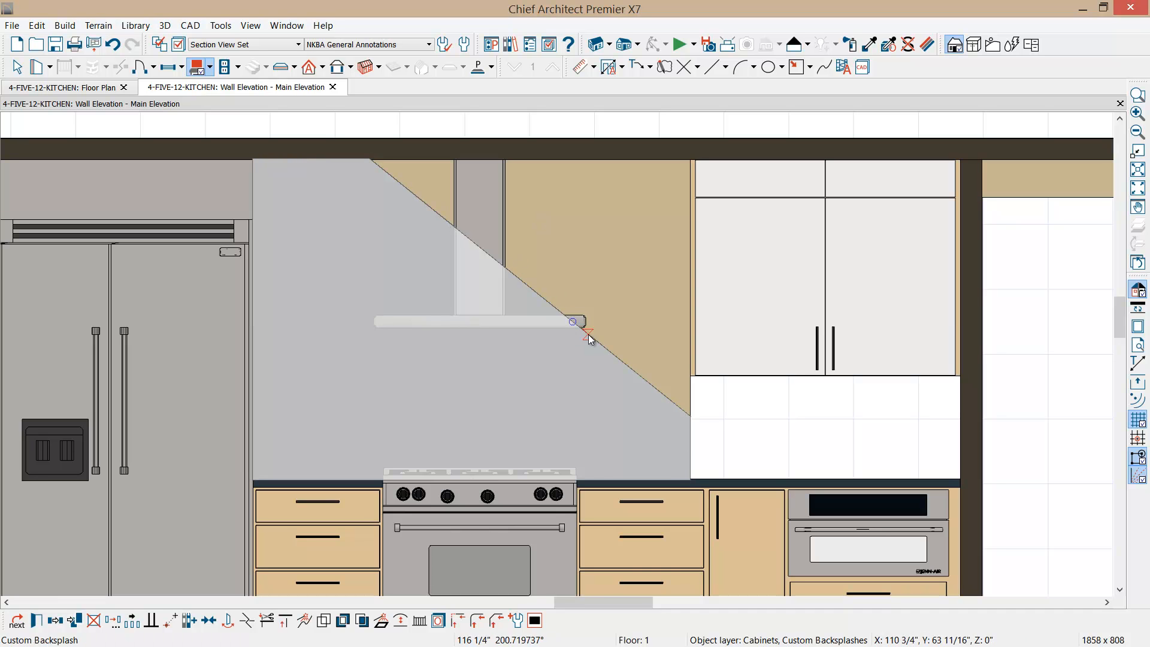
pyautogui.click(572, 322)
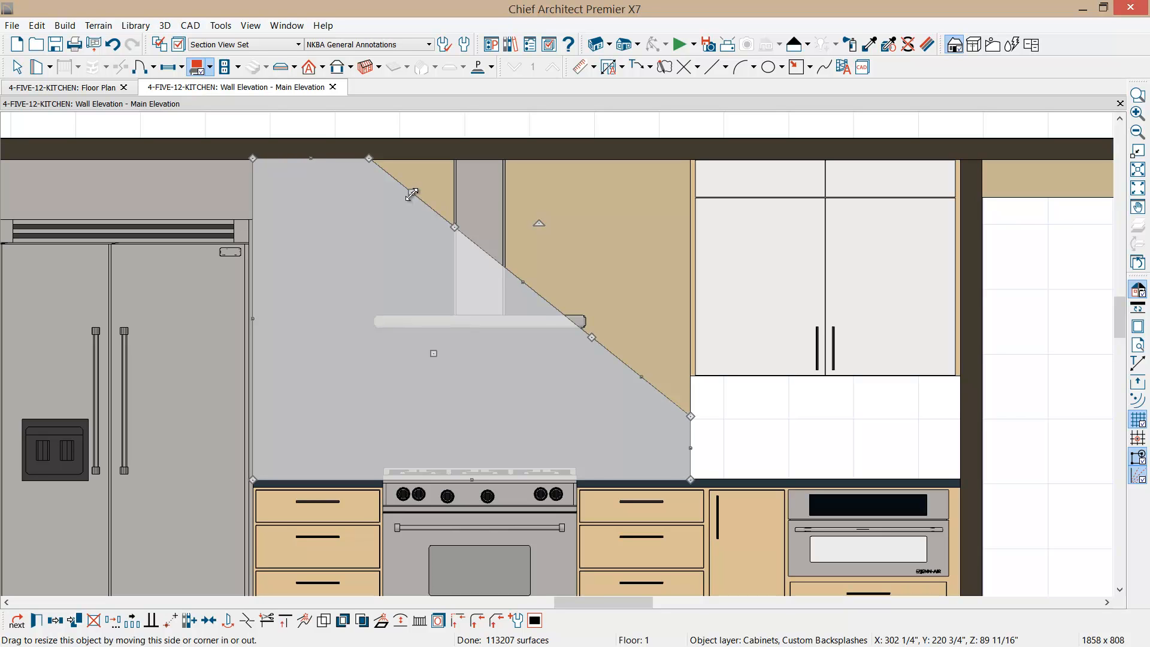
pyautogui.moveTo(400, 620)
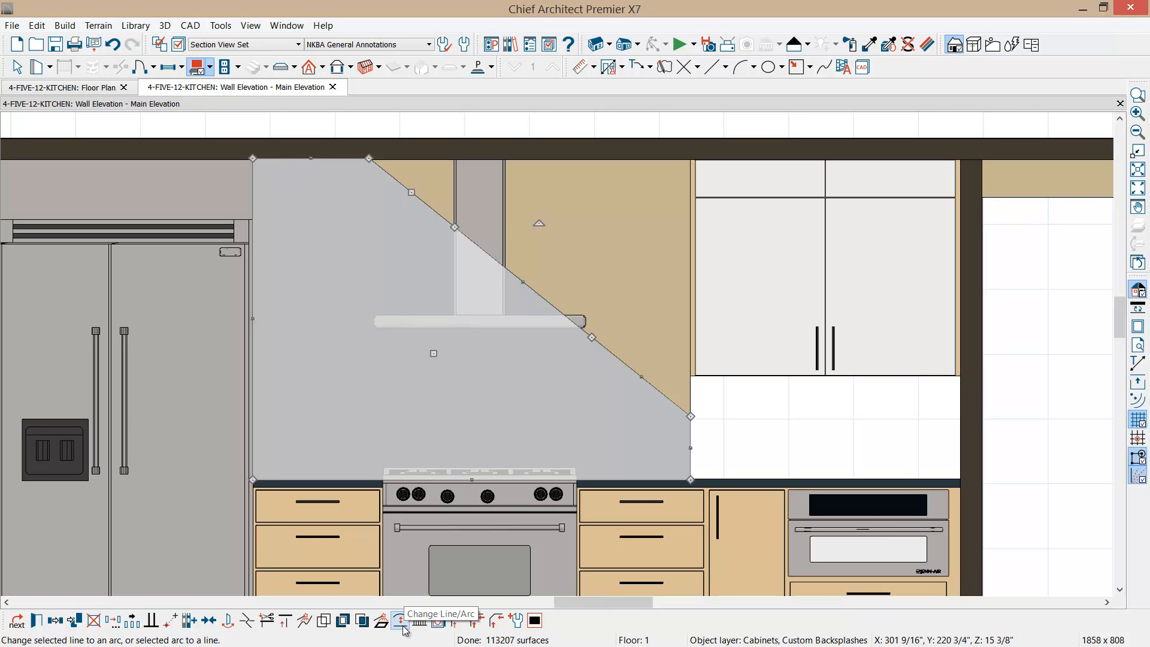
# Step: Curve the top and lower diagonal segments into arcs, then open the backsplash specifications
pyautogui.click(397, 620)
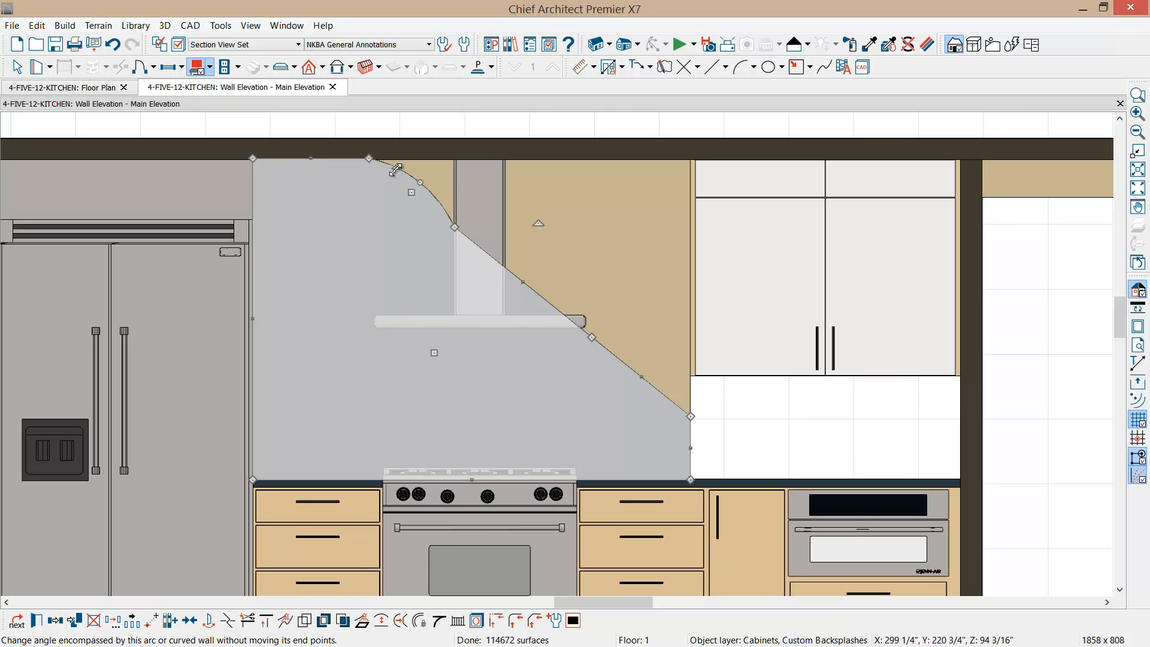
pyautogui.moveTo(396, 169); pyautogui.dragTo(387, 186)
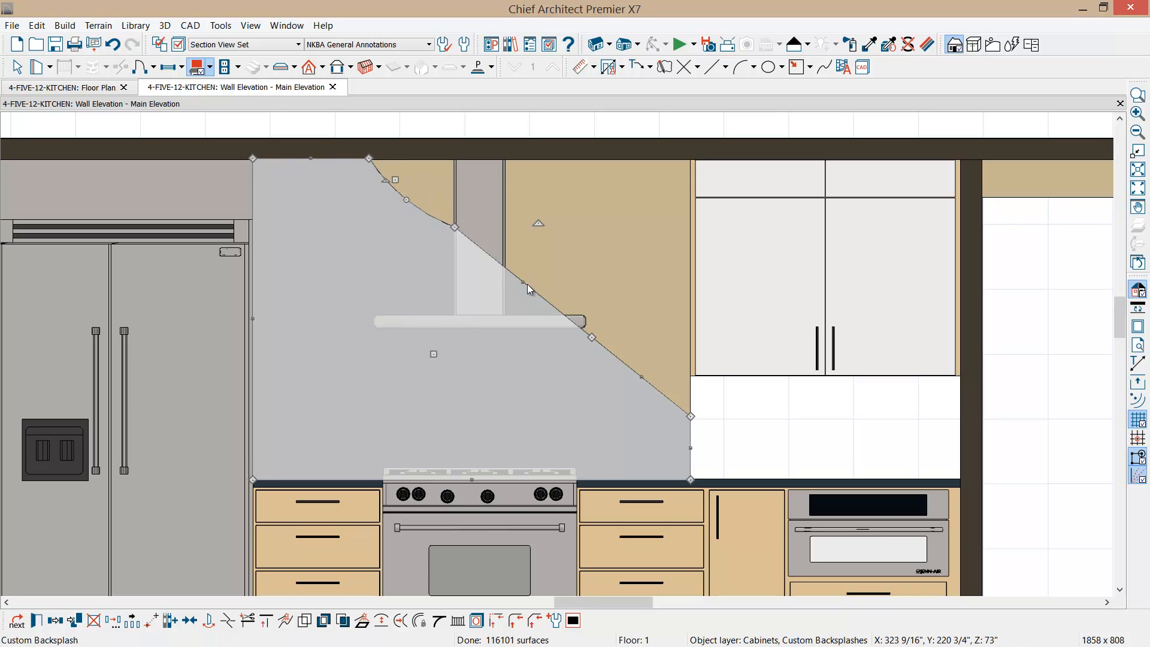
pyautogui.moveTo(526, 286)
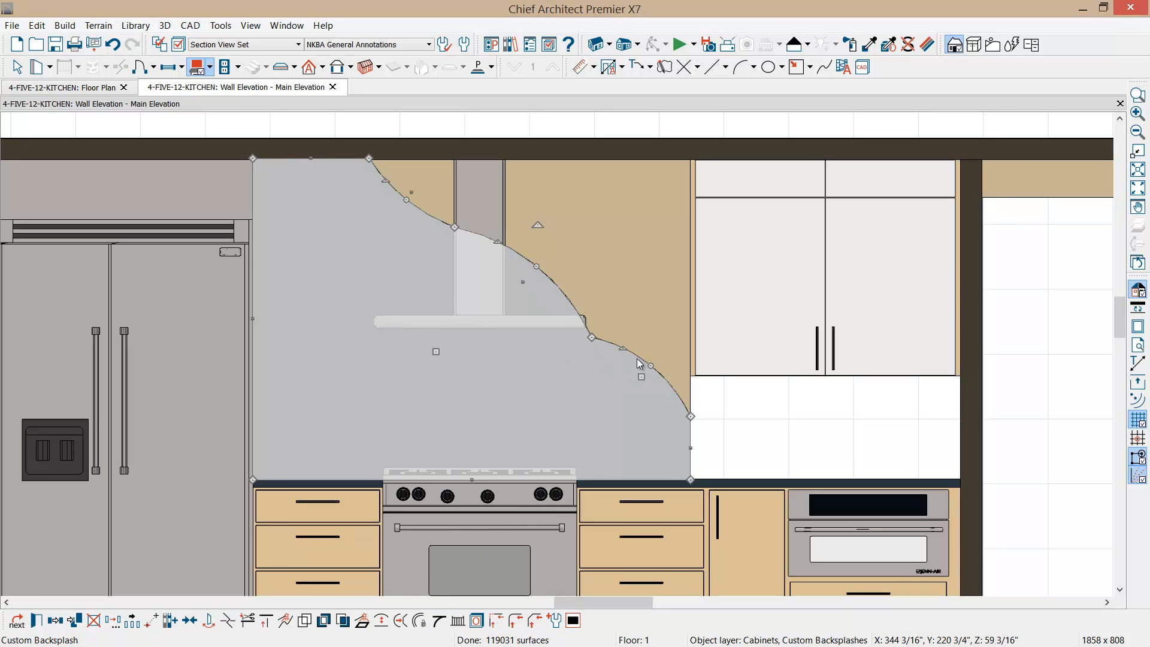
pyautogui.moveTo(640, 361); pyautogui.dragTo(614, 373)
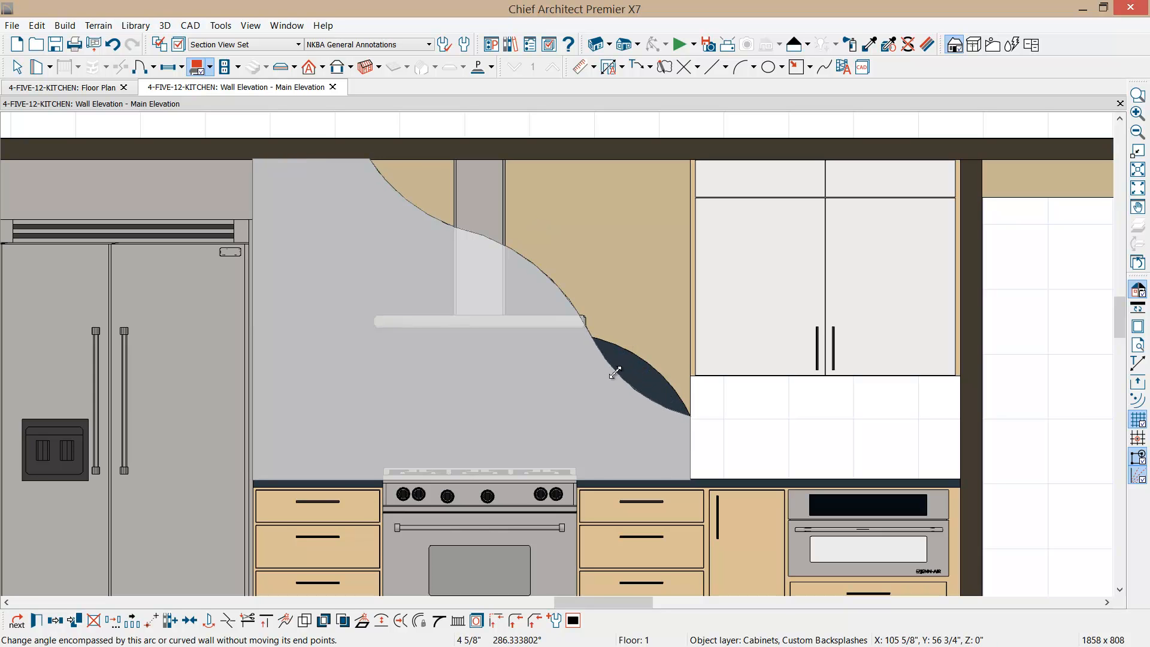
pyautogui.click(632, 387)
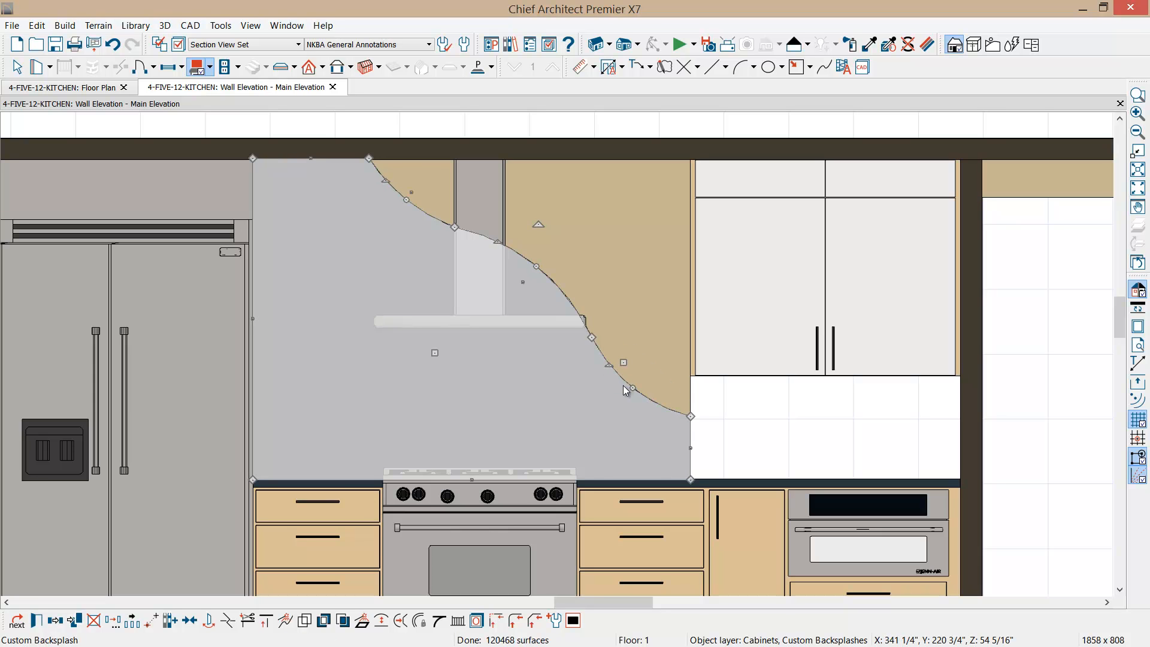
pyautogui.doubleClick(625, 391)
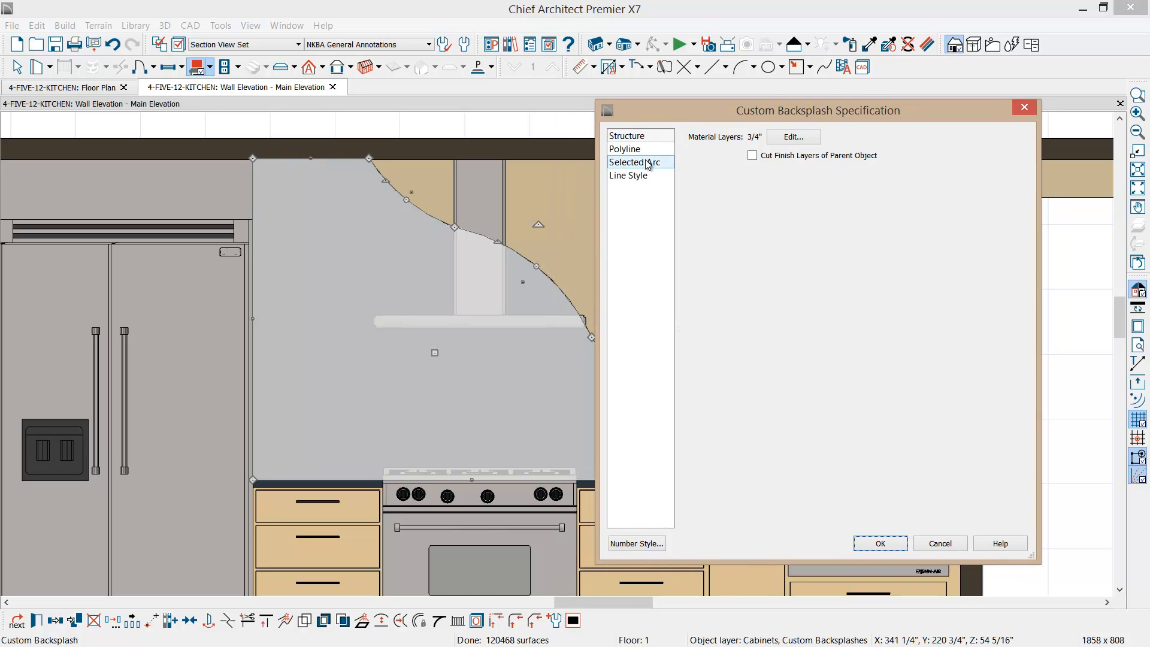
# Step: View the selected arc's radius, angle and length in the specification dialog
pyautogui.click(635, 161)
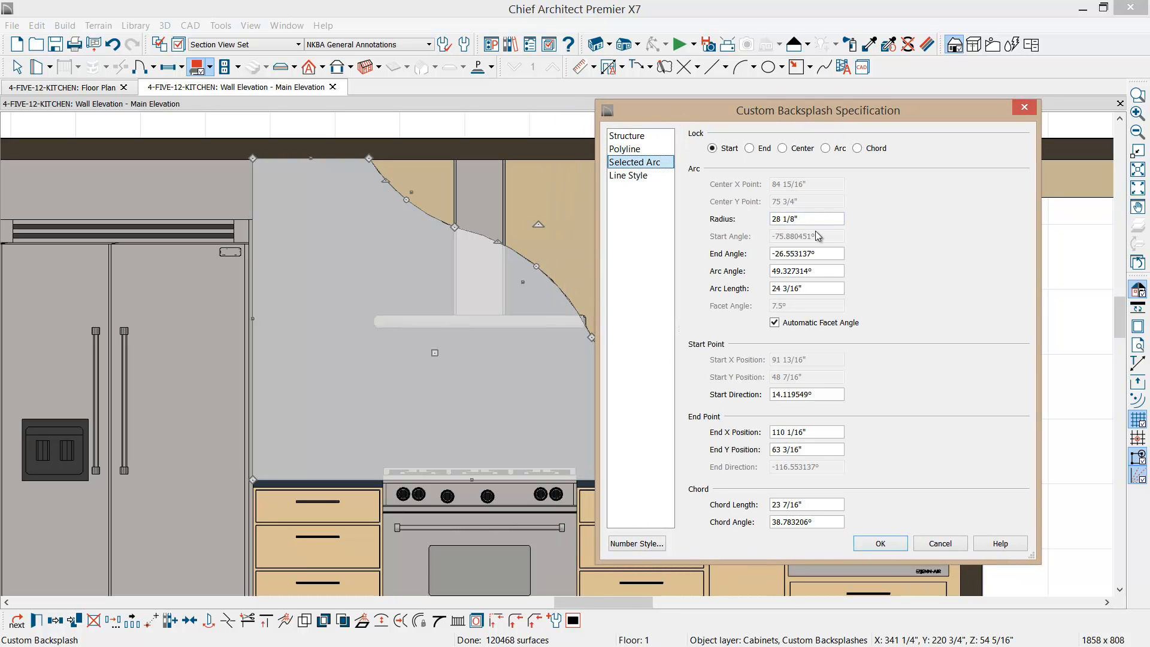
pyautogui.click(806, 218)
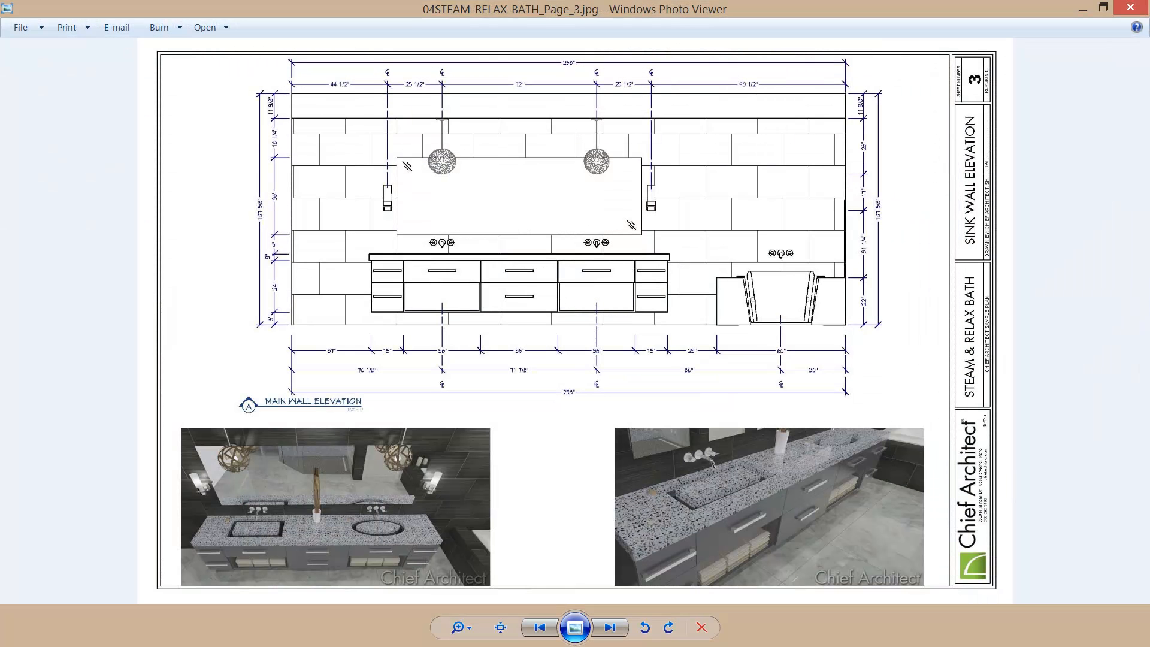
pyautogui.moveTo(1076, 37)
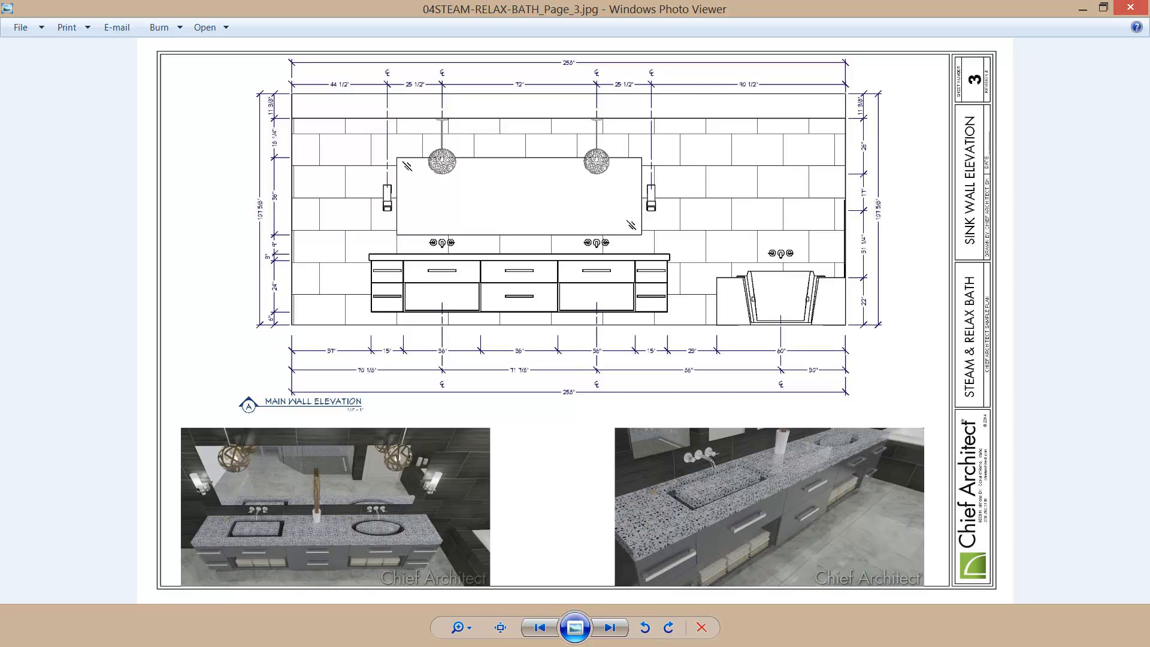
pyautogui.click(612, 628)
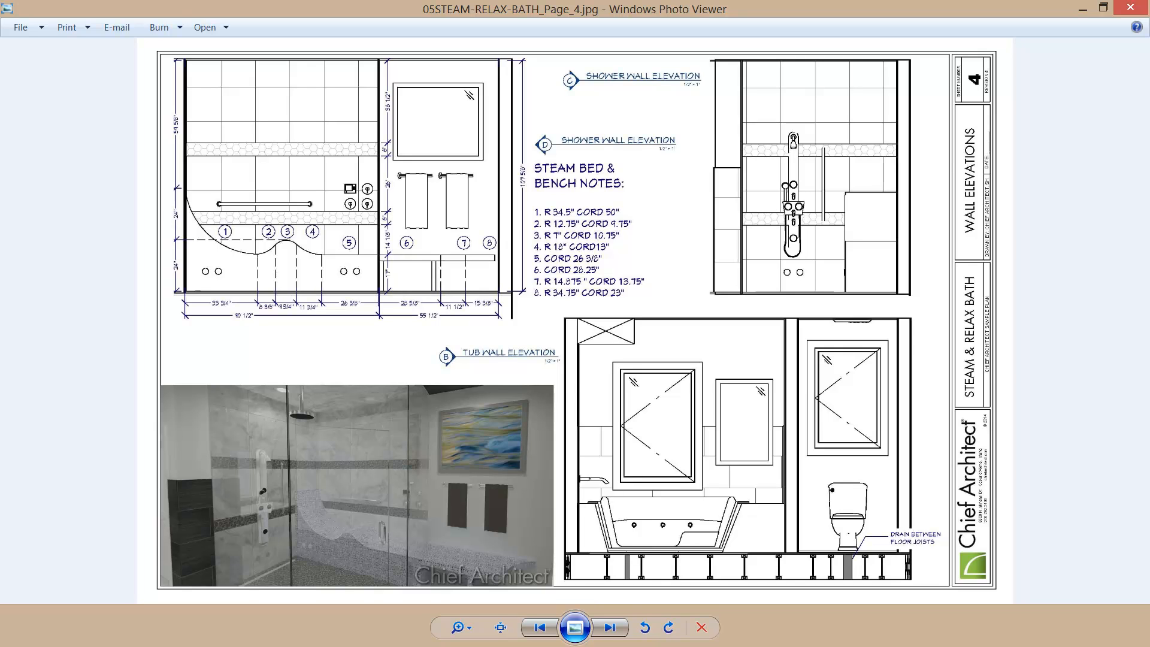
pyautogui.moveTo(445, 249)
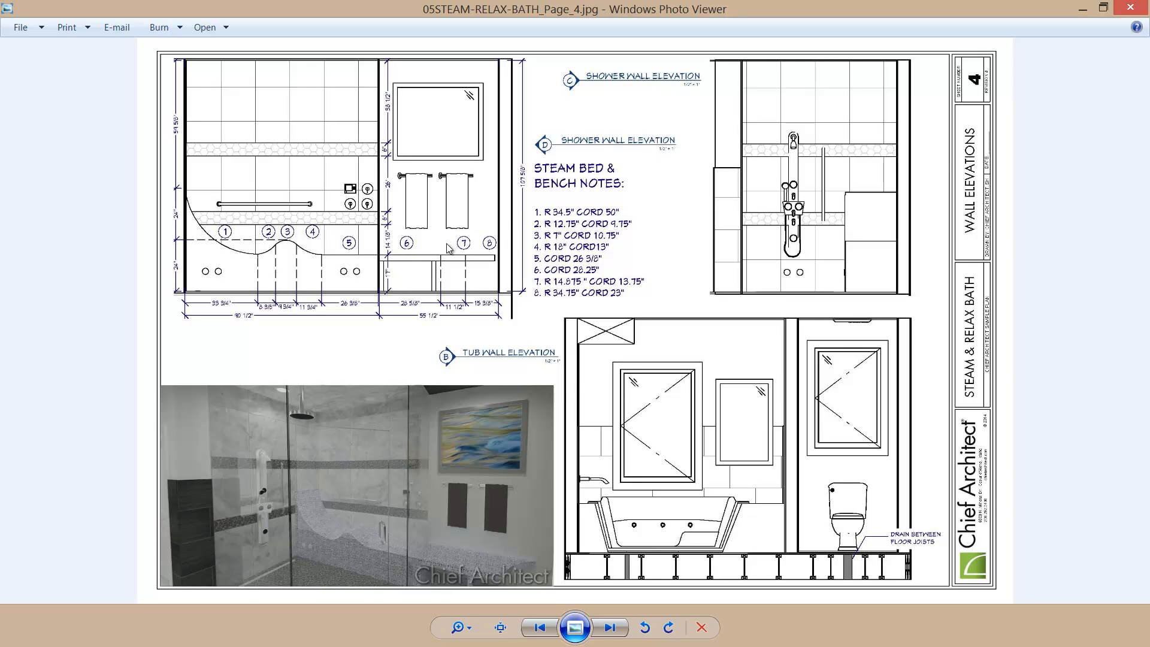
pyautogui.moveTo(317, 245)
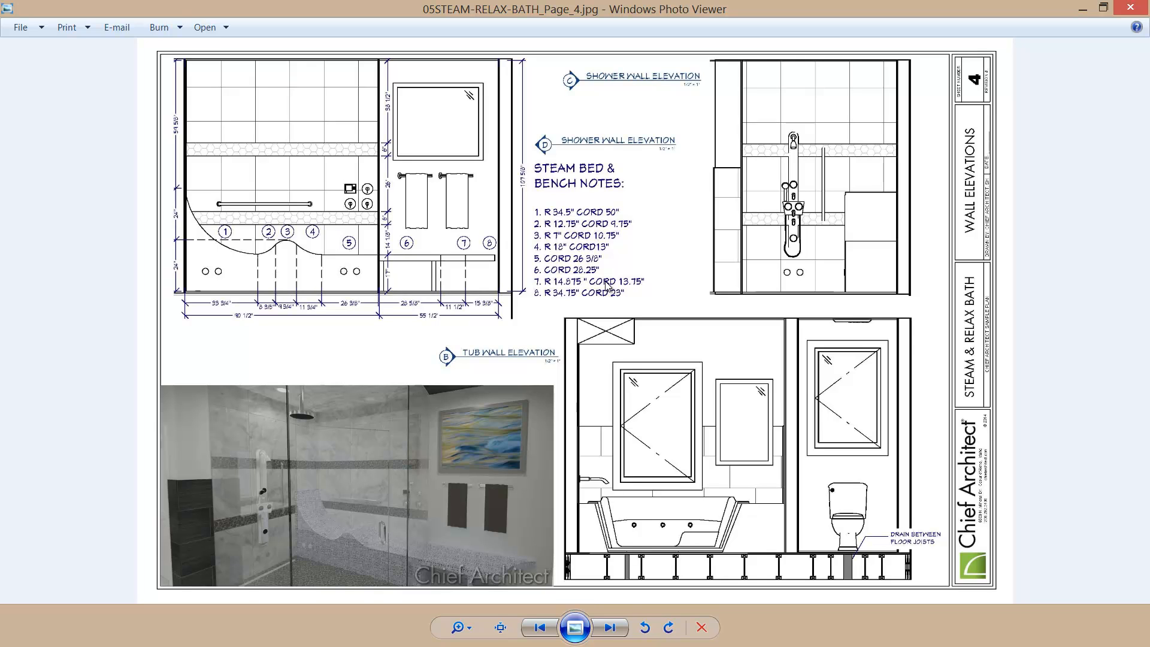
pyautogui.moveTo(1062, 15)
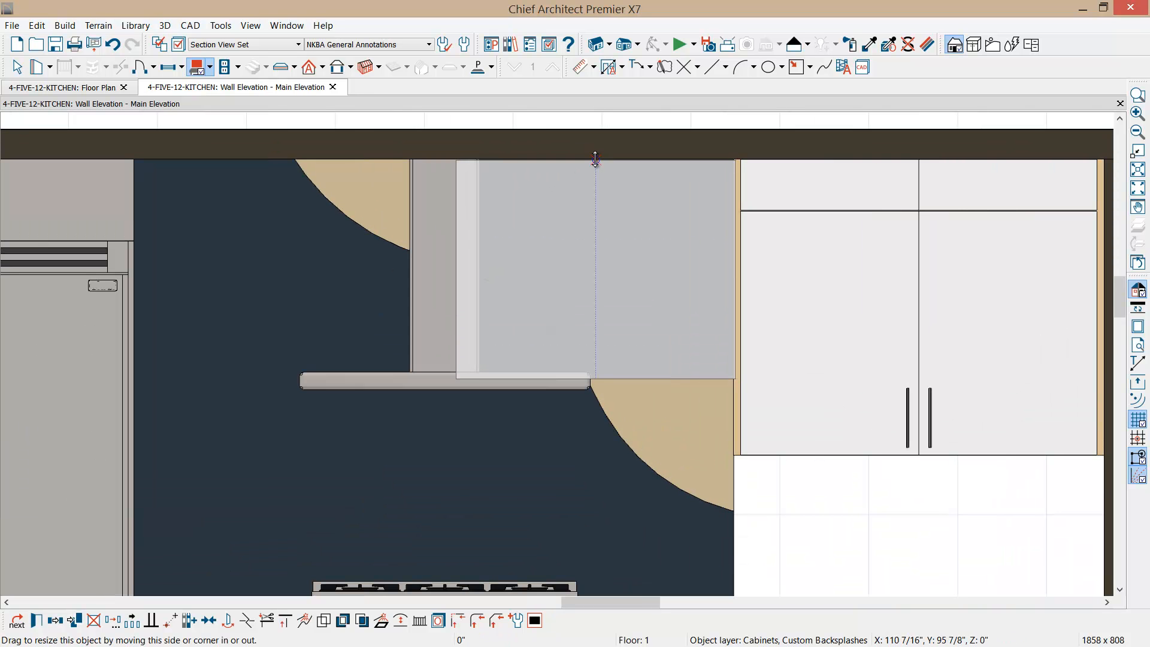
# Step: Fit the grey backsplash piece to the ceiling and bend its slanted edge into a curve
pyautogui.click(594, 271)
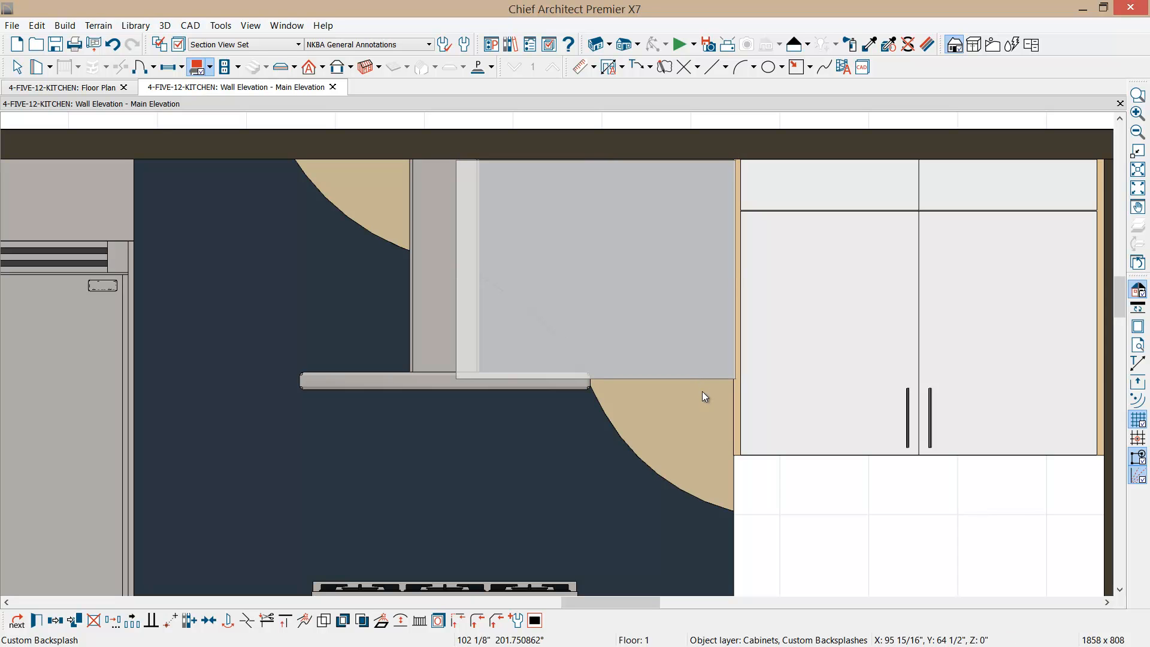
pyautogui.moveTo(480, 360)
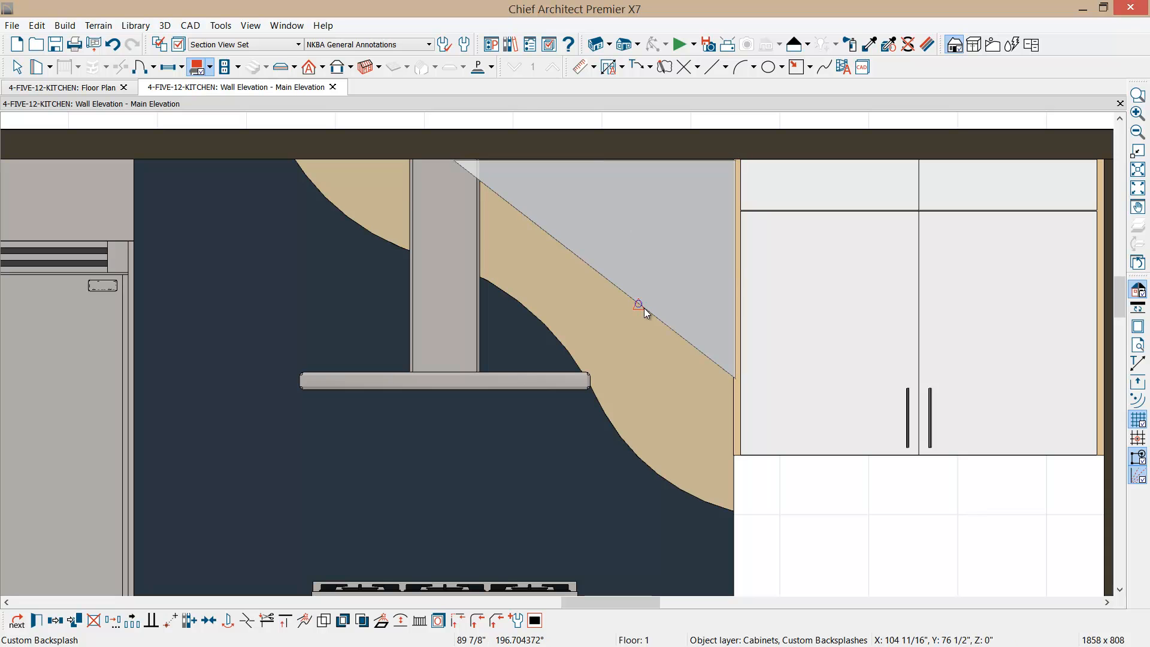
pyautogui.click(639, 307)
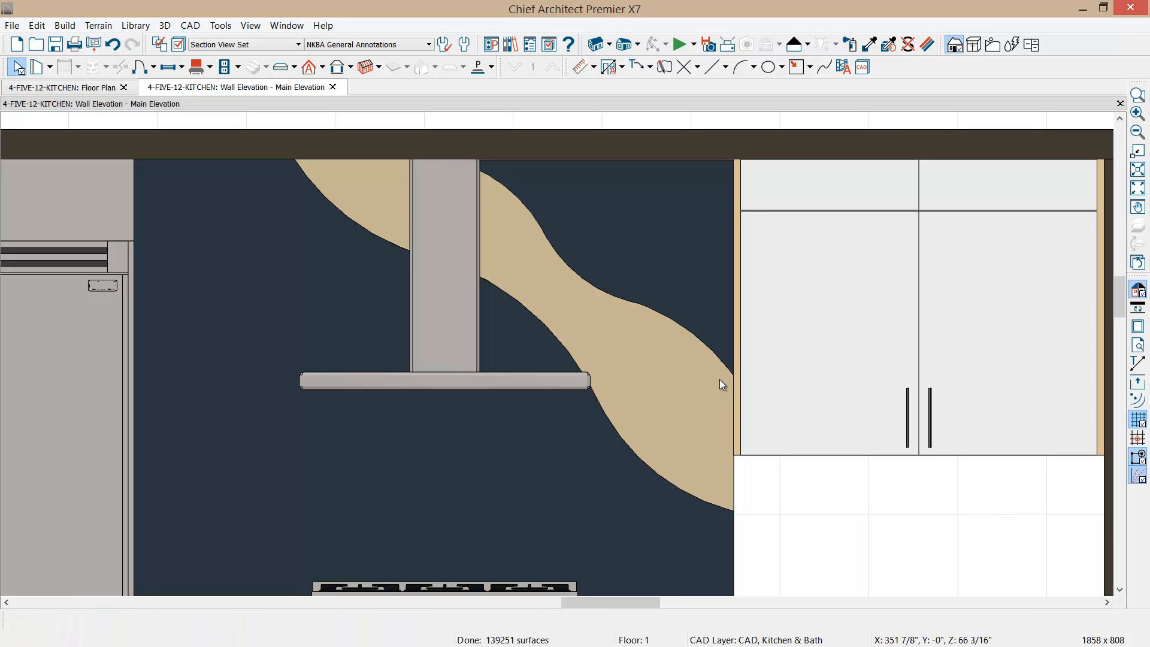
pyautogui.moveTo(273, 133)
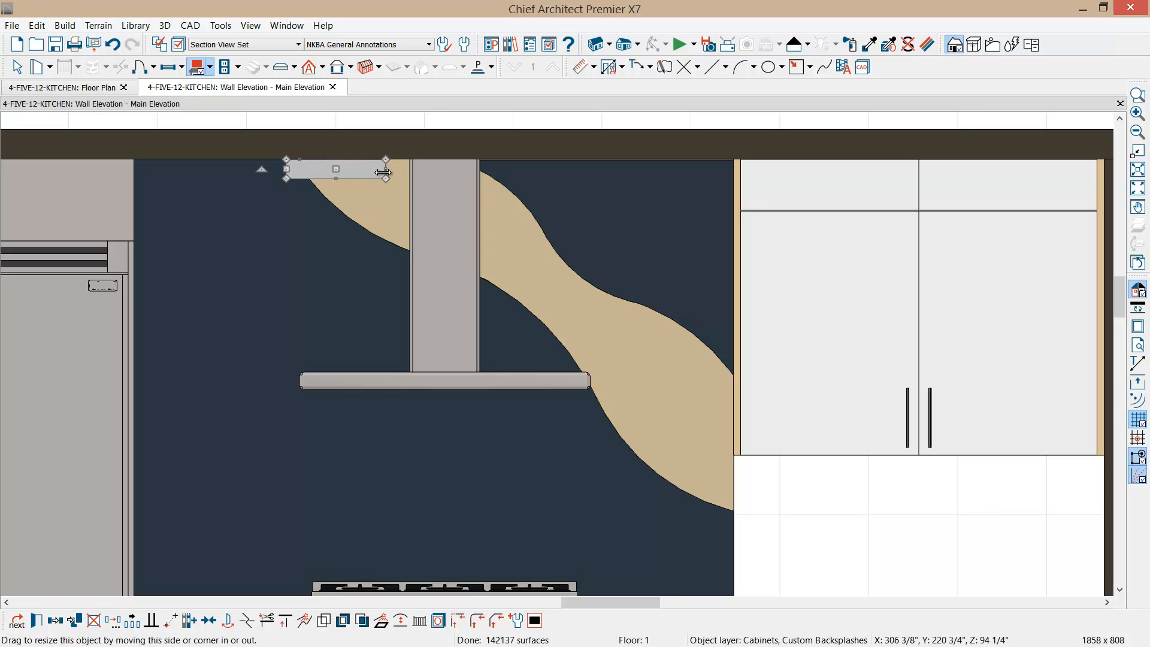
# Step: Size a new backsplash across and below the hood, slanting its edge top-left to bottom-right
pyautogui.moveTo(386, 172); pyautogui.dragTo(512, 173)
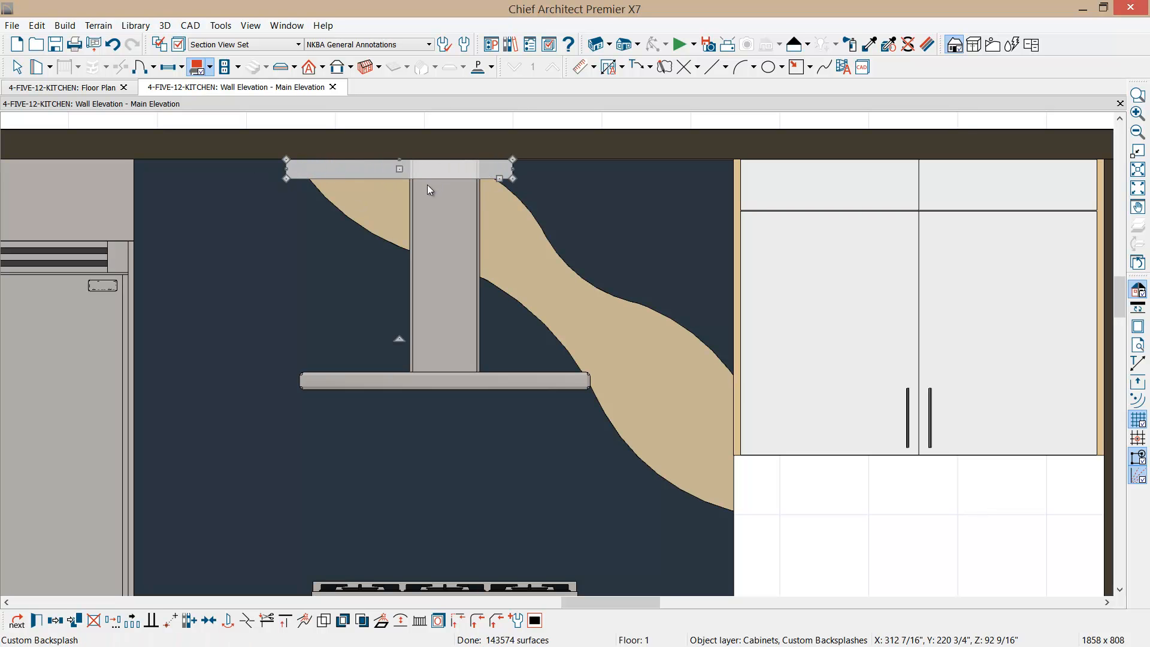
pyautogui.moveTo(499, 178); pyautogui.dragTo(517, 471)
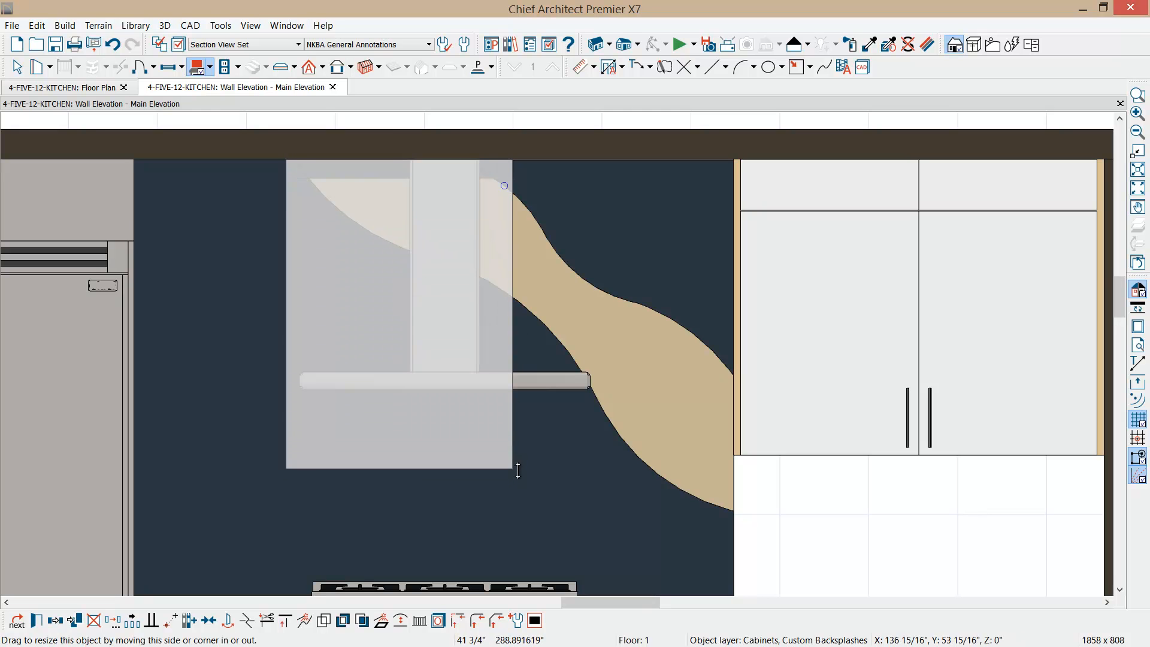
pyautogui.moveTo(517, 470); pyautogui.dragTo(529, 546)
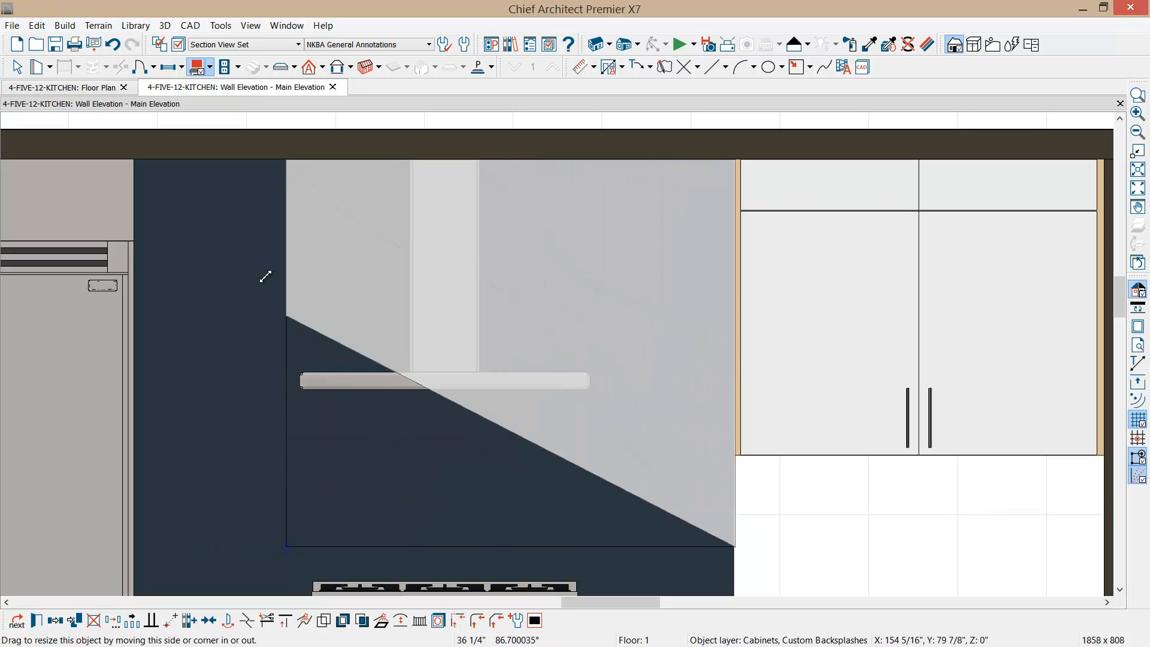
pyautogui.moveTo(265, 277); pyautogui.dragTo(321, 174)
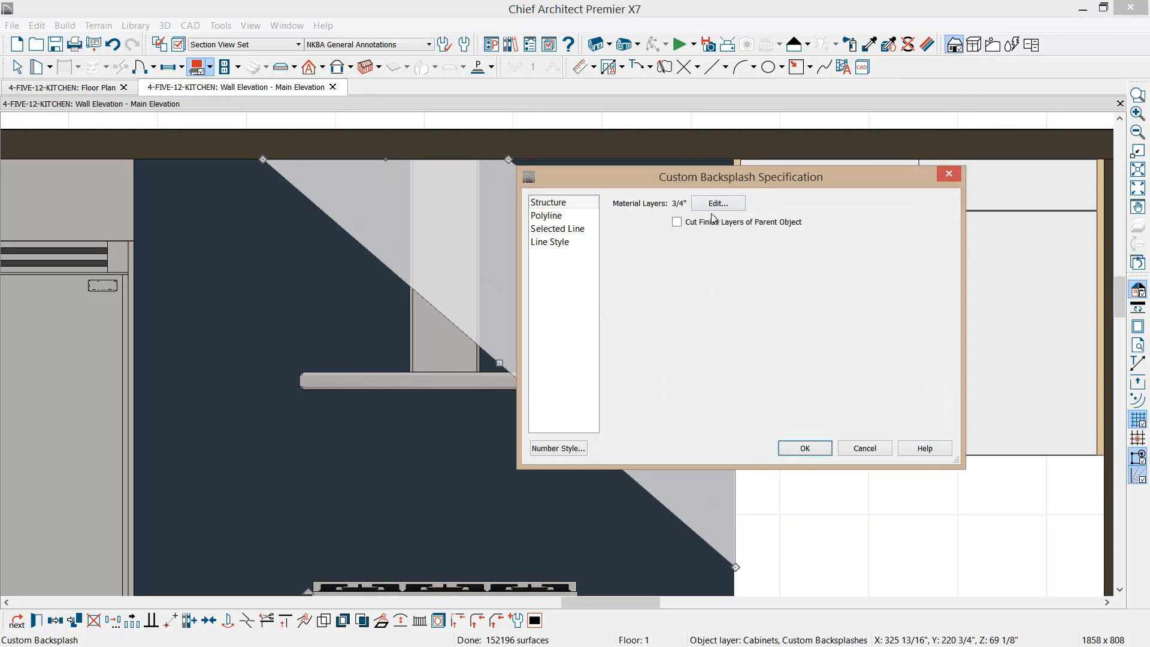
# Step: Change the backsplash's material layer thickness to 3/8" and confirm both dialogs
pyautogui.click(717, 203)
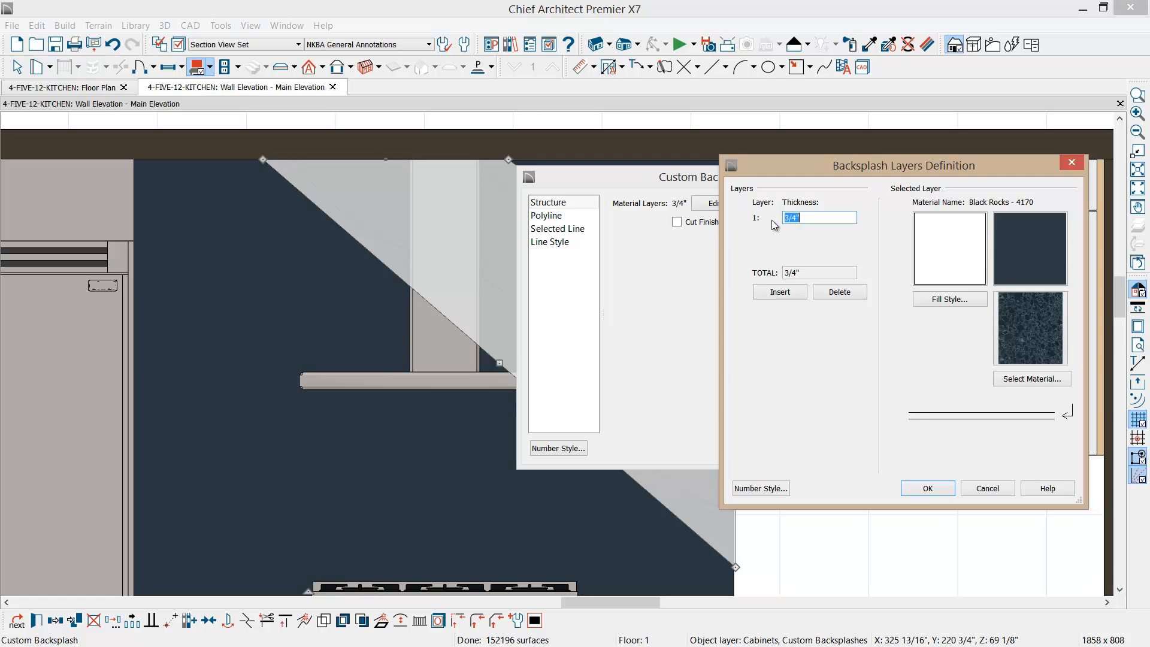
pyautogui.click(805, 218)
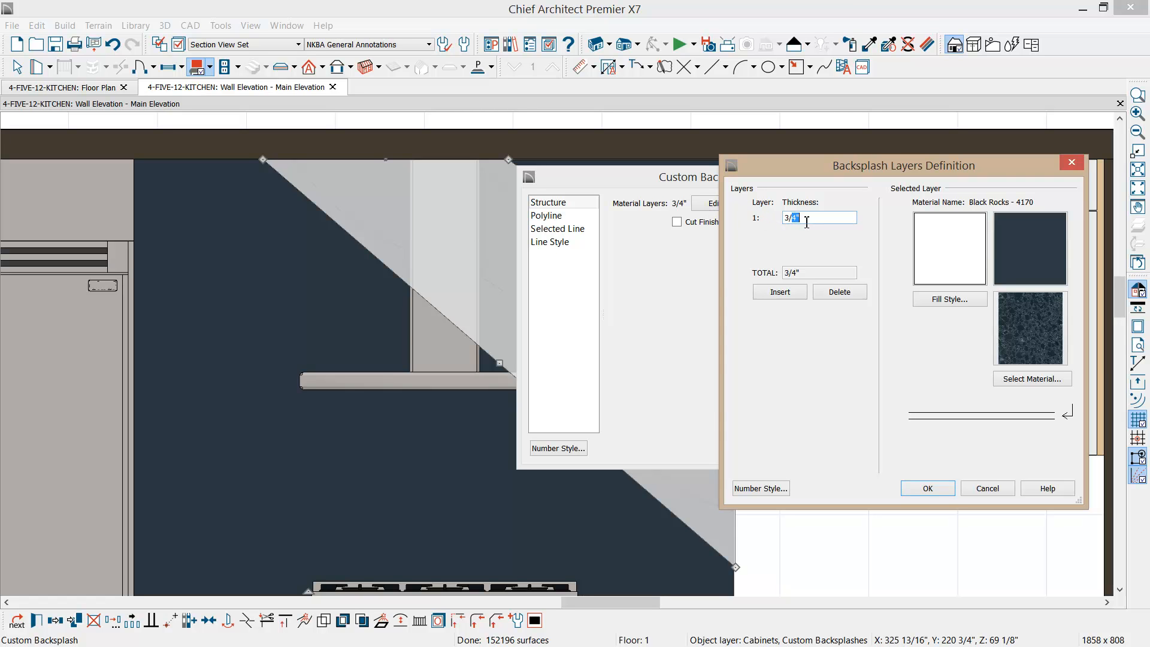
pyautogui.write('3/8')
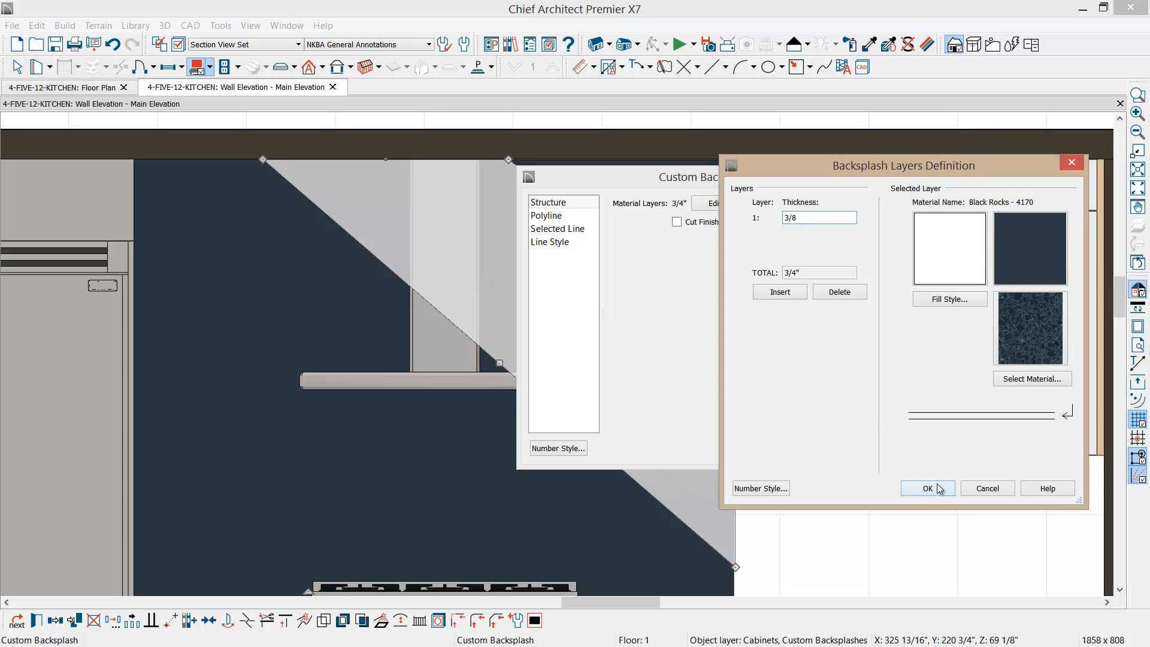
pyautogui.click(928, 488)
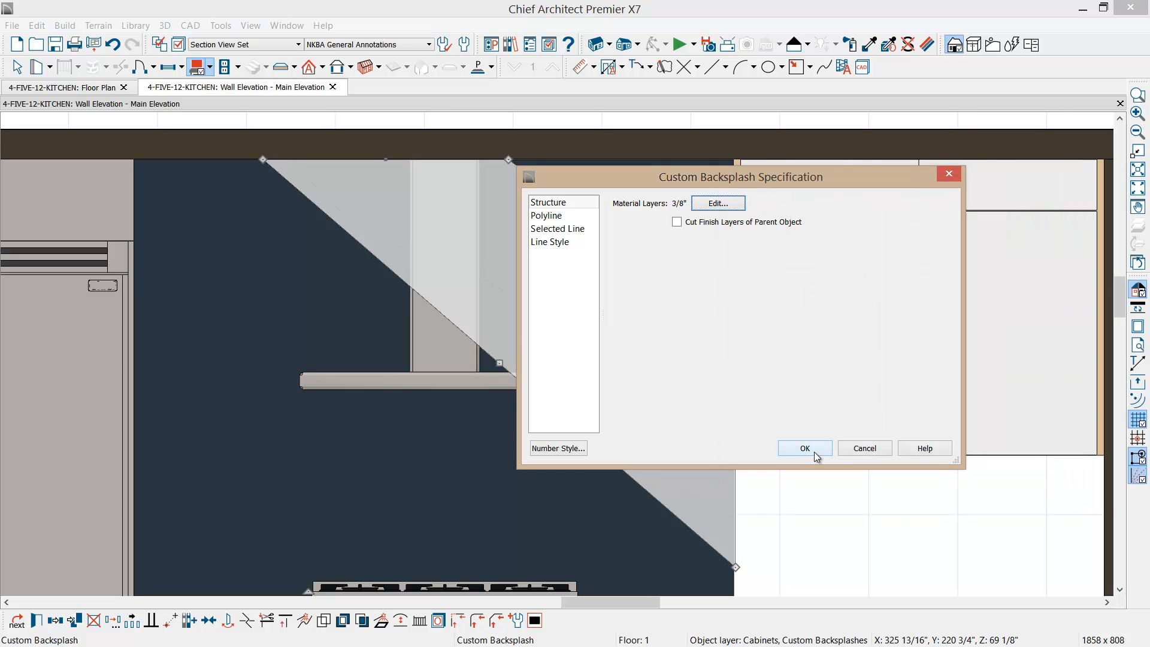
pyautogui.click(805, 448)
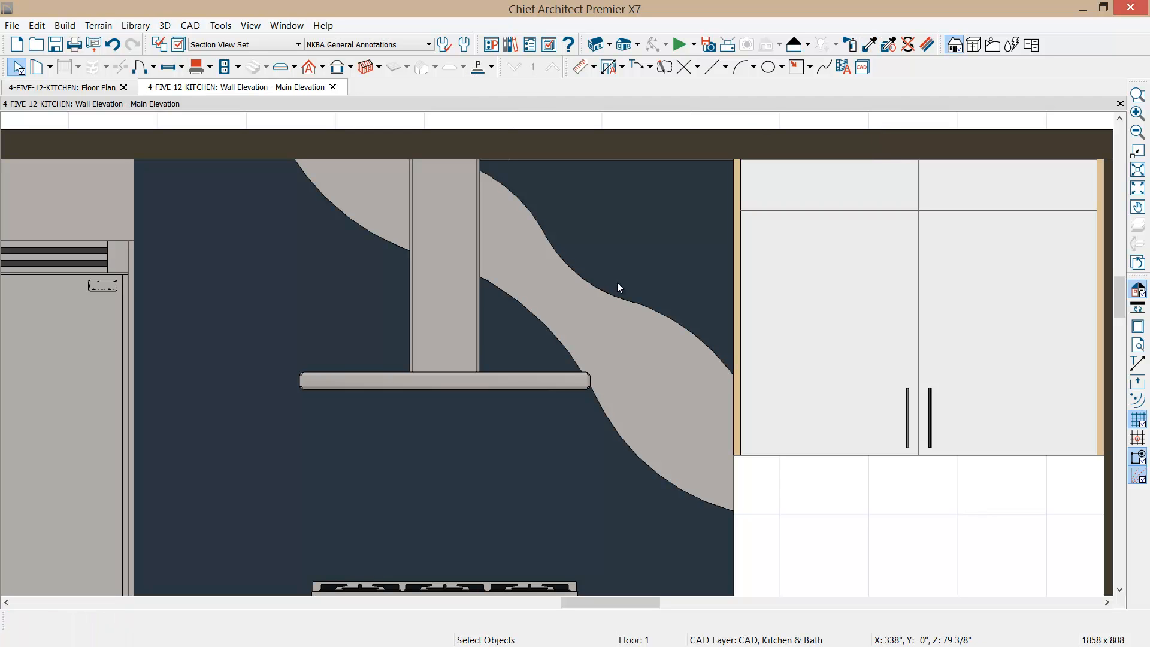
pyautogui.moveTo(508, 46)
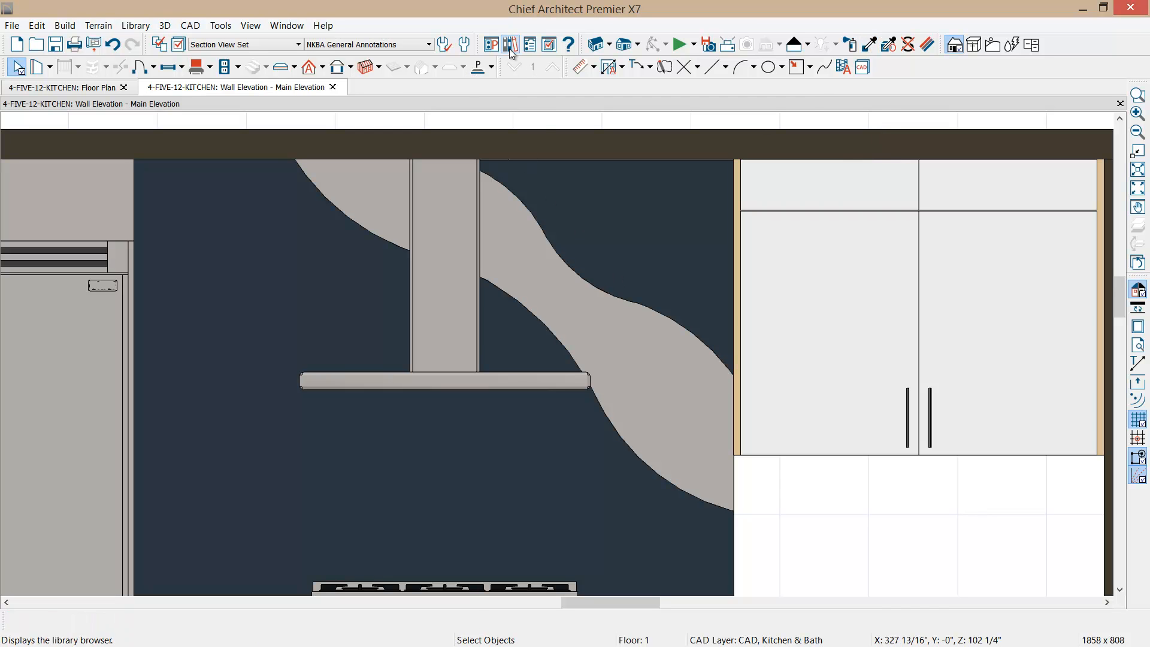
# Step: Paint the backsplash behind the range with Yellow Mix glass strip tile from the Library Browser
pyautogui.click(509, 43)
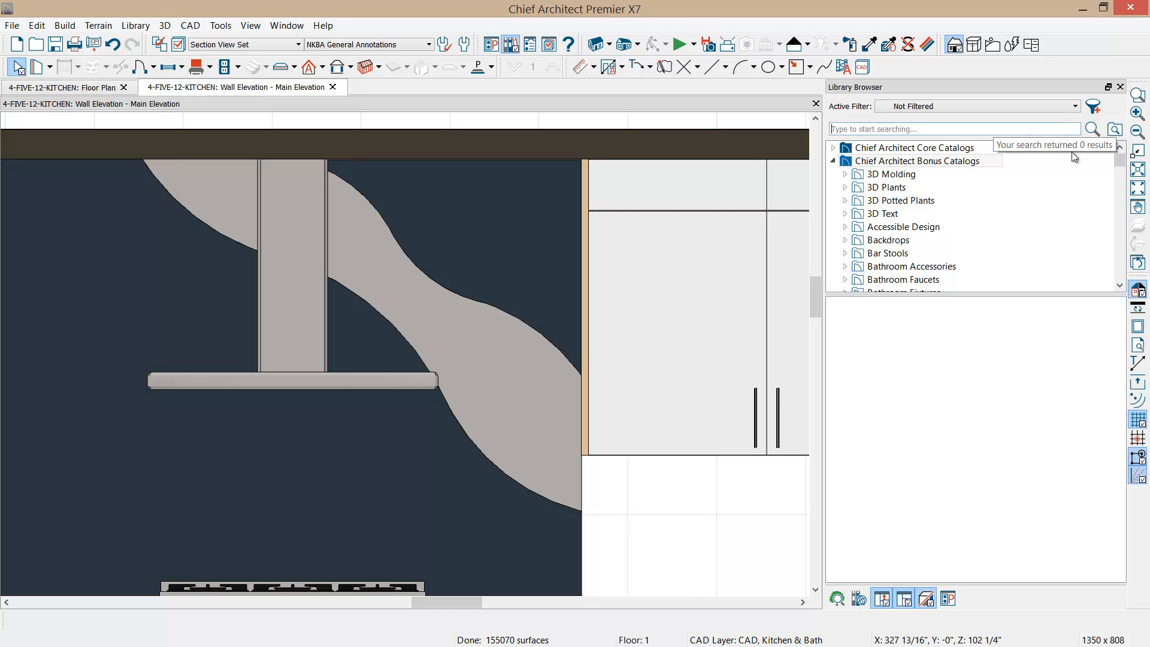
pyautogui.scroll(-3)
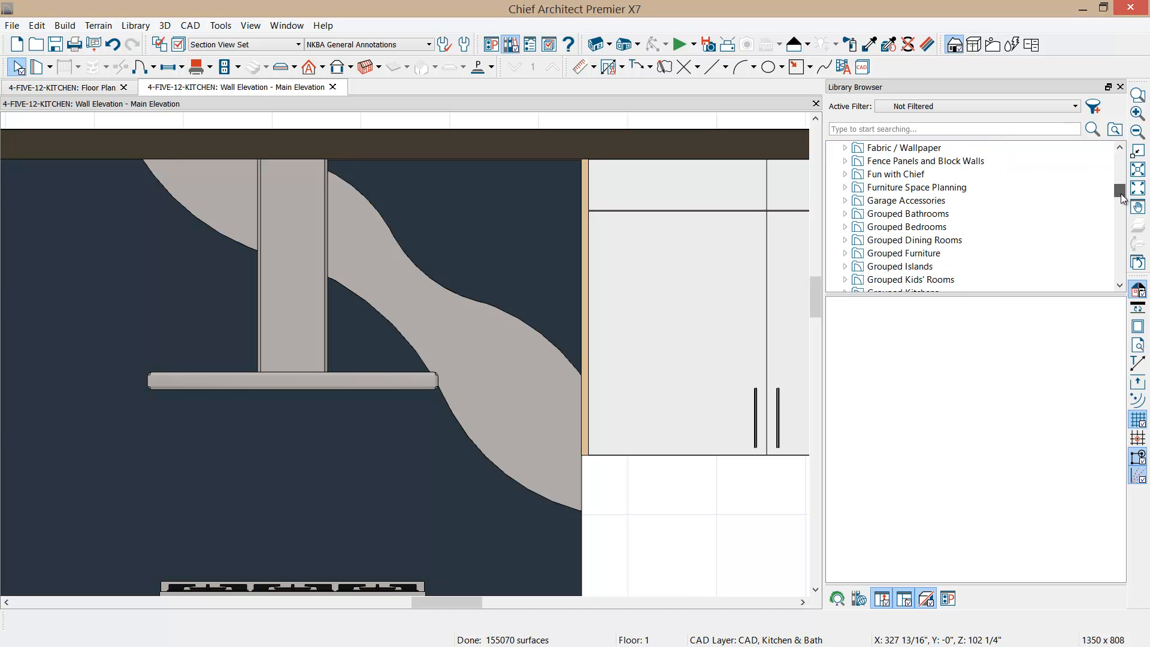
pyautogui.scroll(-3)
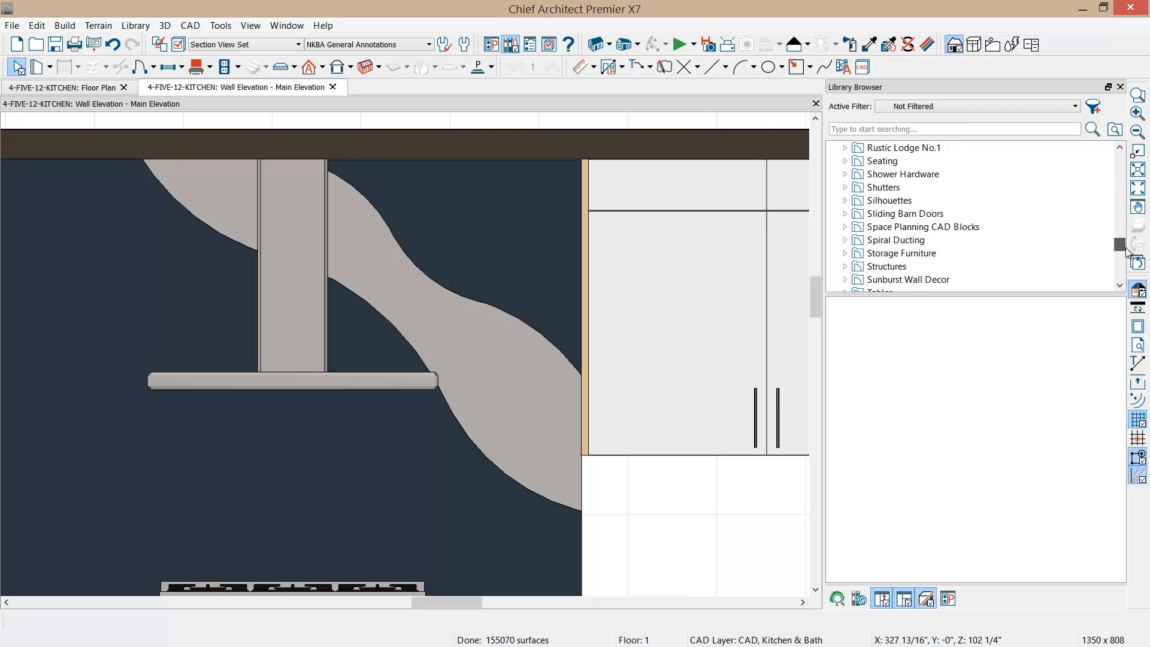
pyautogui.click(909, 239)
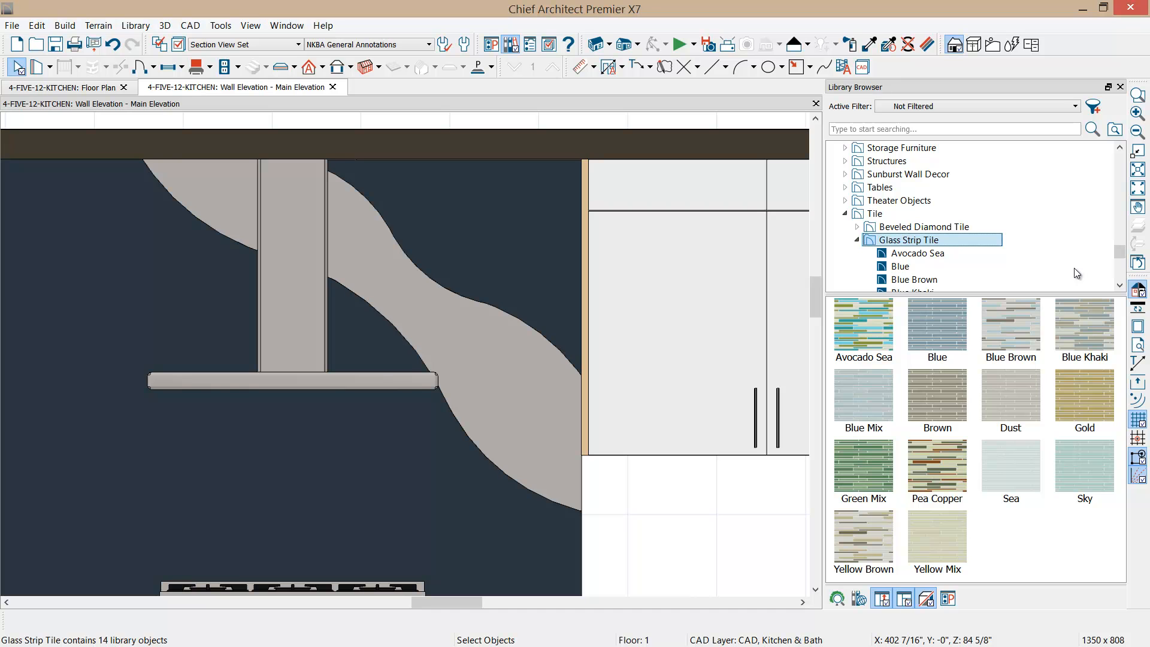
pyautogui.click(937, 535)
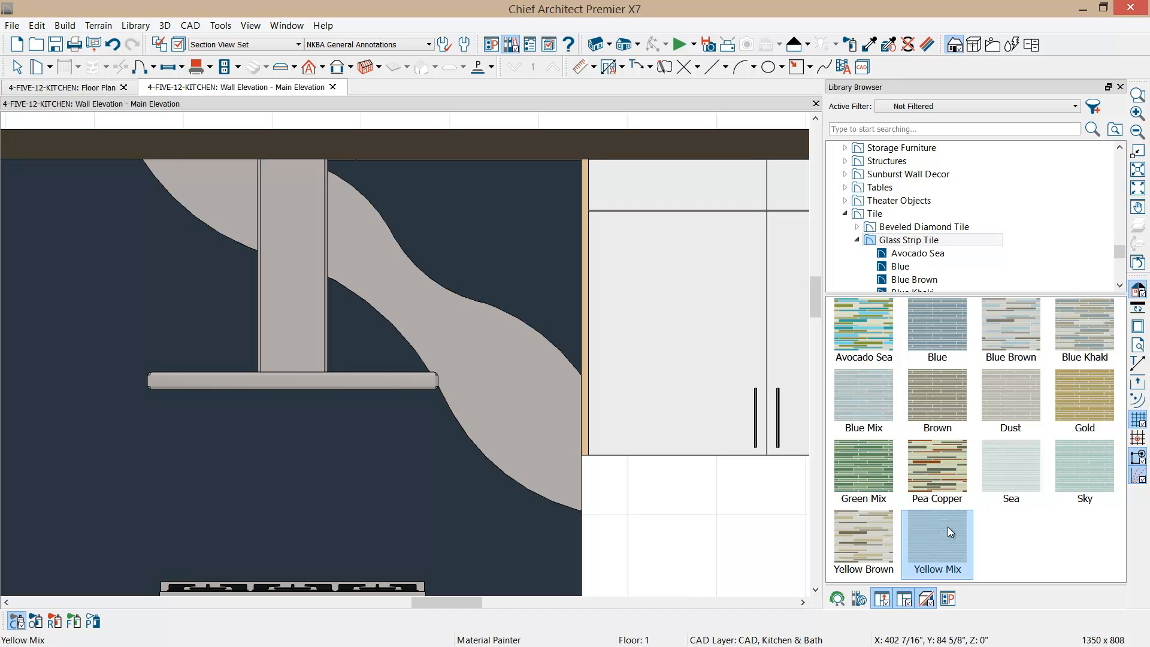
pyautogui.moveTo(463, 249)
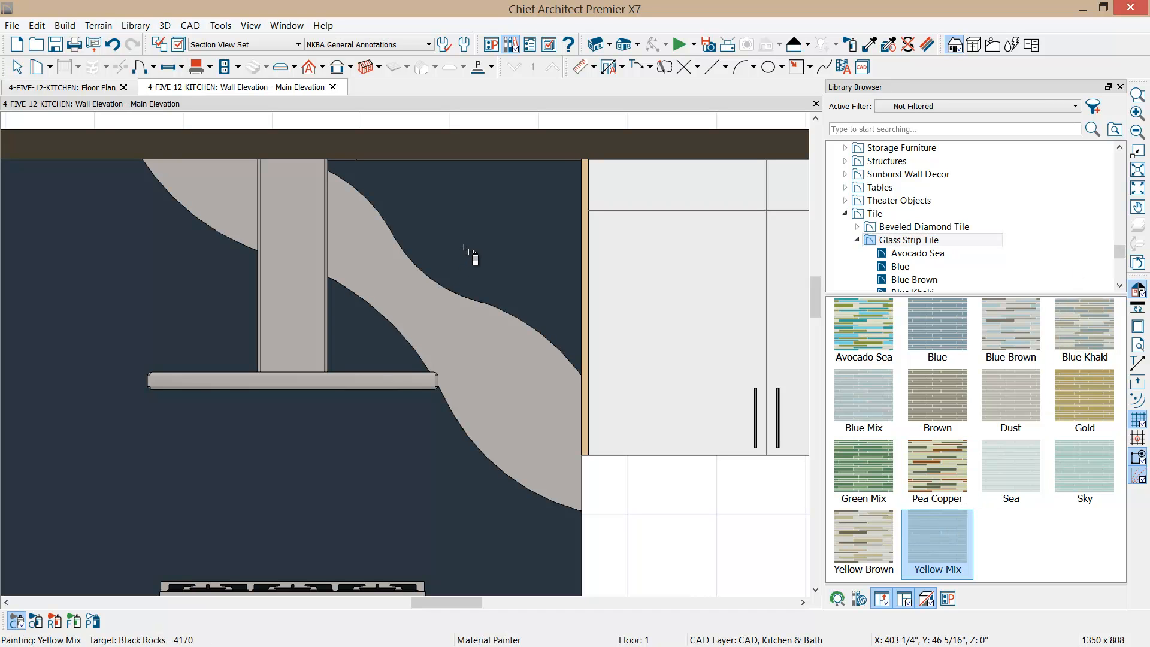
pyautogui.click(464, 251)
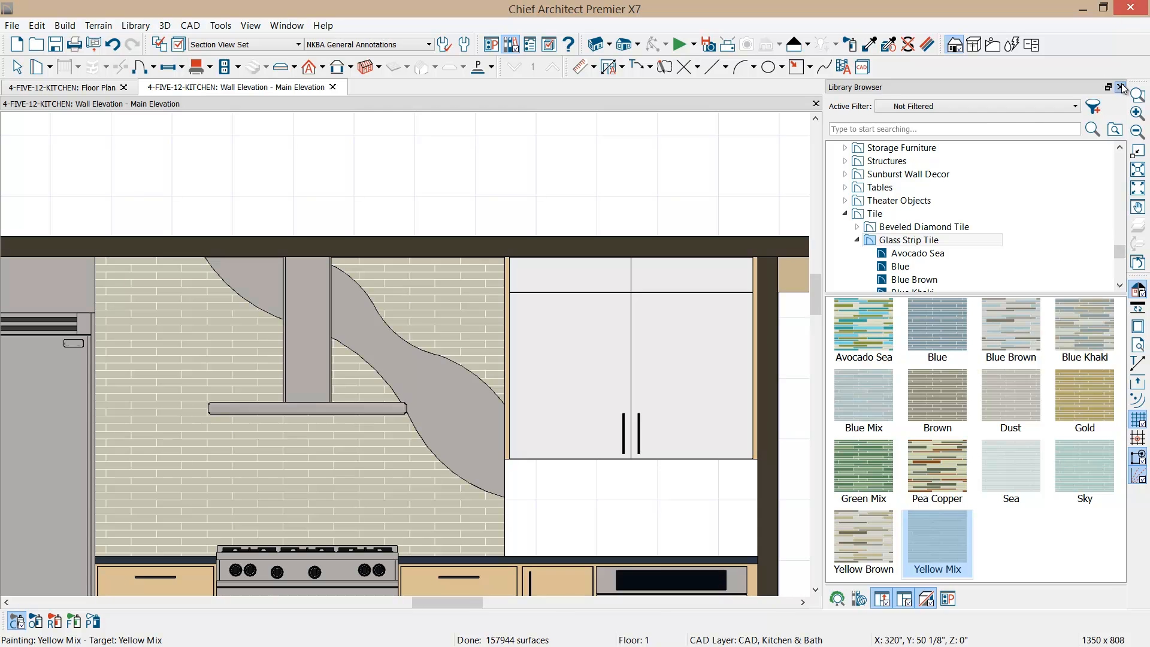
pyautogui.click(1124, 88)
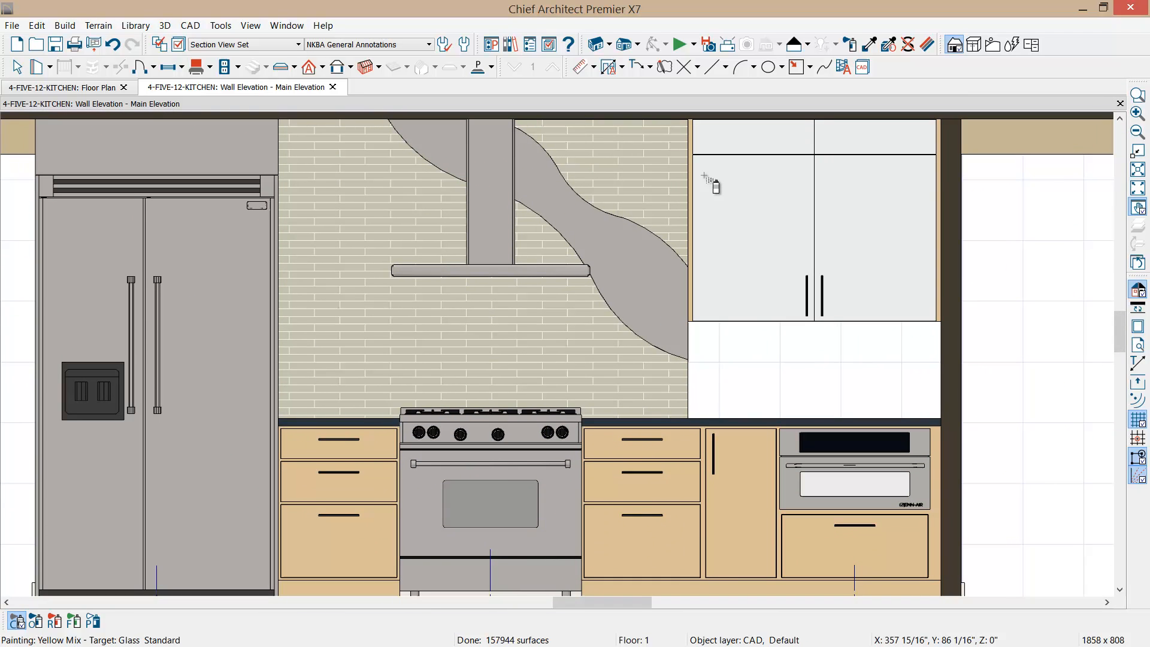